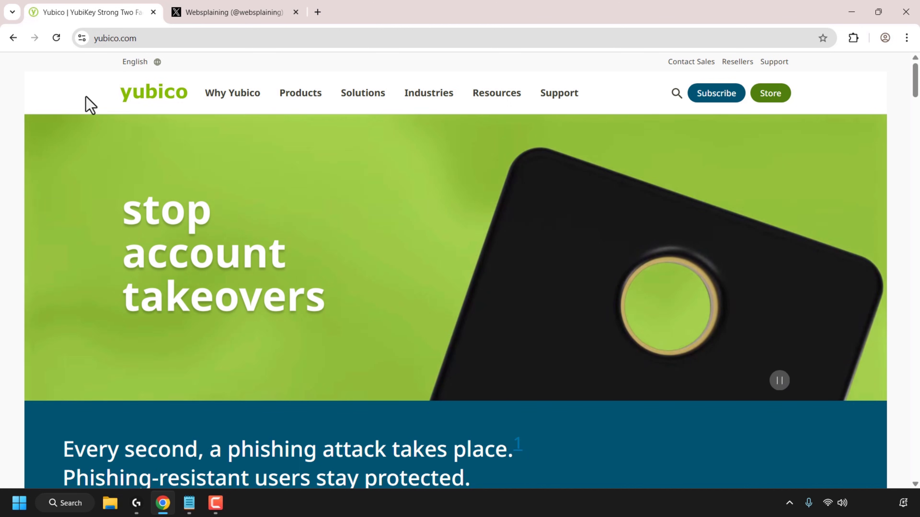
Glance at the X profile tab and return to the Yubico website.
{"action": "left_click", "coordinate": [233, 11]}
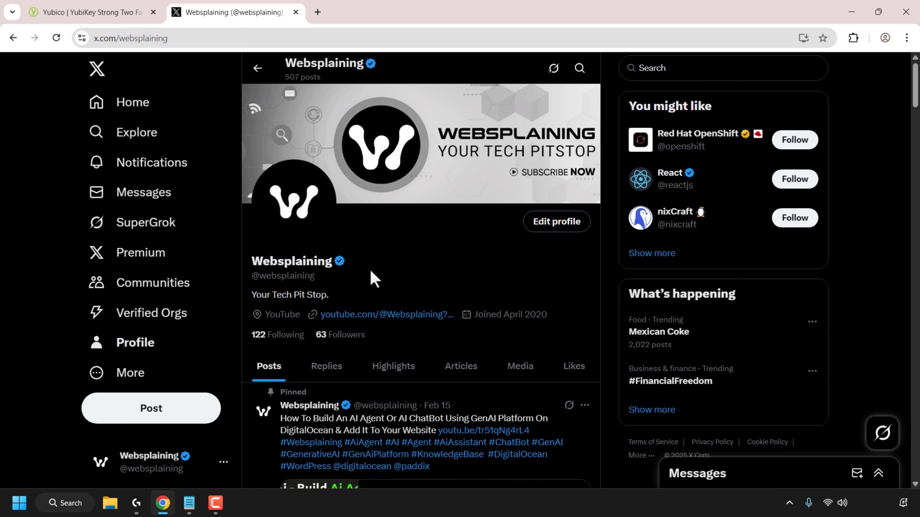
{"action": "left_click", "coordinate": [88, 11]}
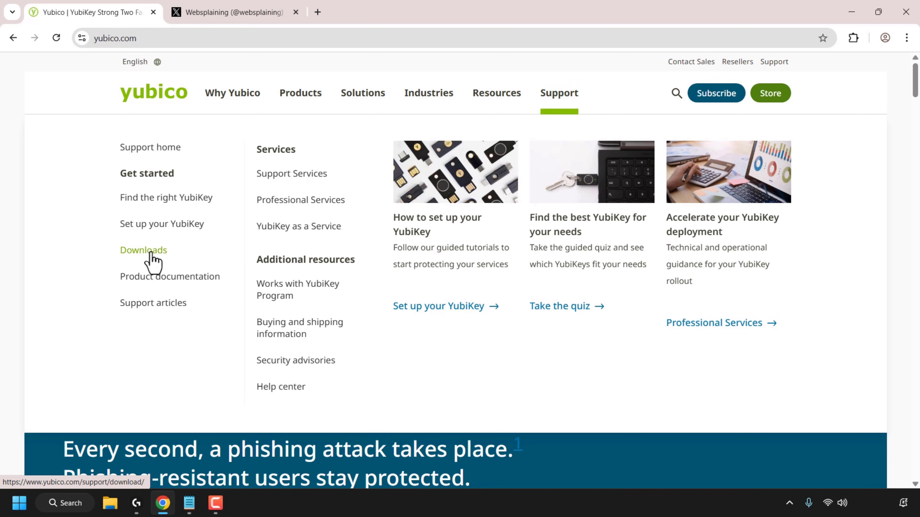
Go through Support > Downloads to Yubico Authenticator and start the 64-bit Windows installer download.
{"action": "left_click", "coordinate": [143, 250]}
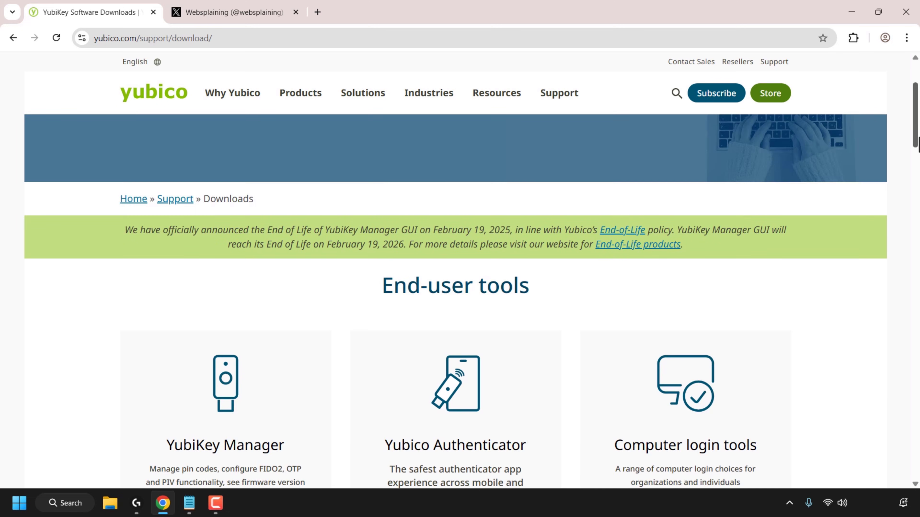
{"action": "scroll", "scroll_direction": "down", "scroll_amount": 3}
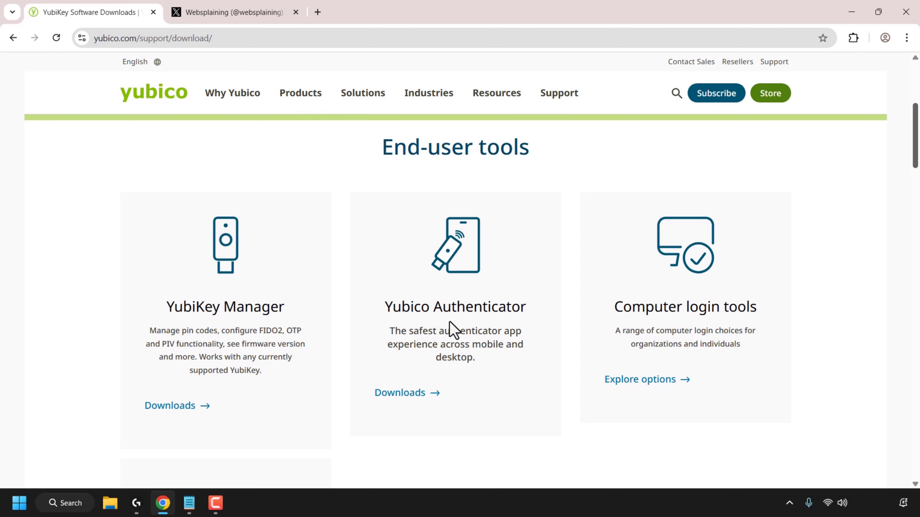
{"action": "mouse_move", "coordinate": [424, 399]}
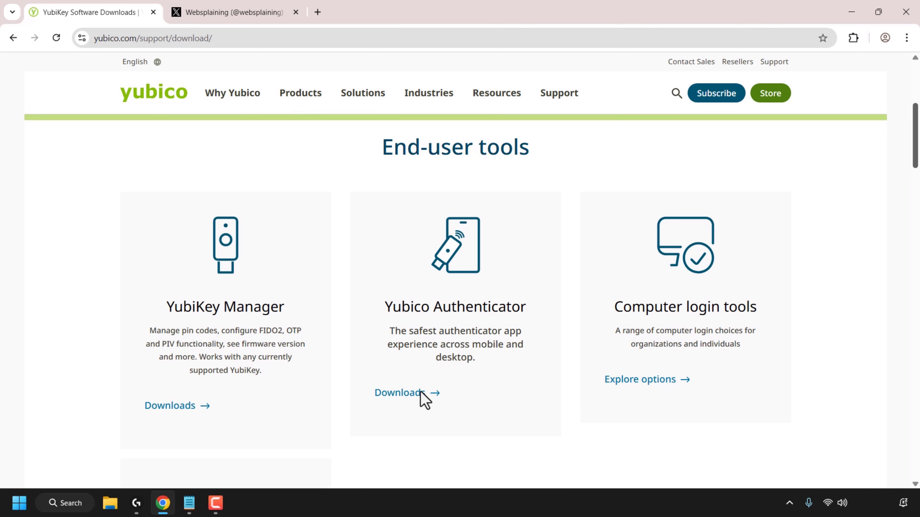
{"action": "left_click", "coordinate": [398, 393]}
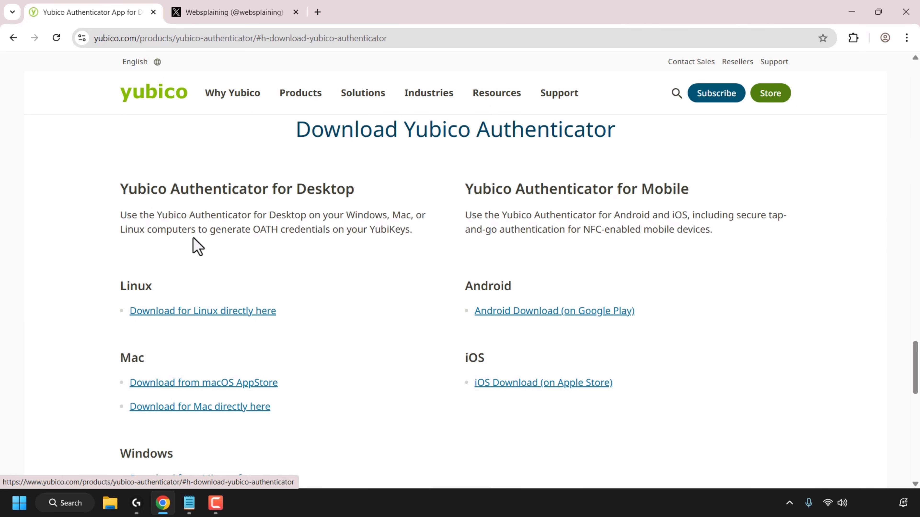
{"action": "mouse_move", "coordinate": [229, 212]}
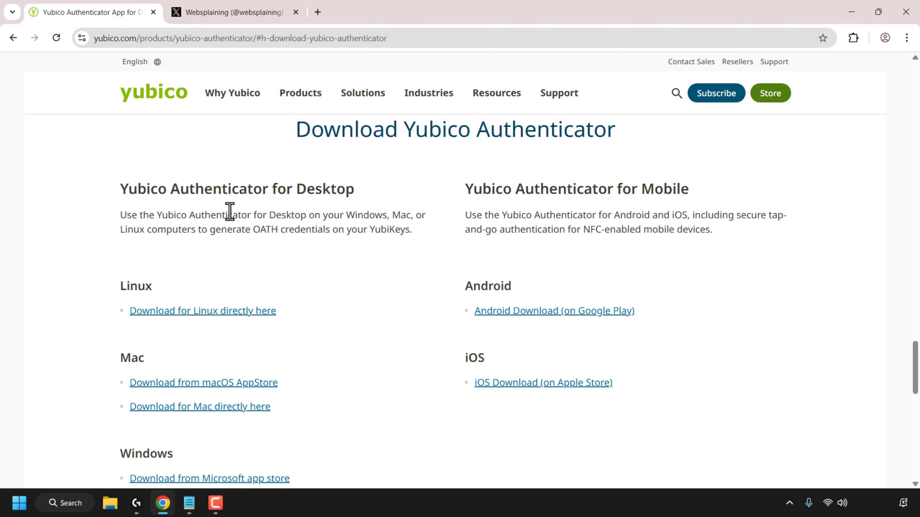
{"action": "mouse_move", "coordinate": [377, 256]}
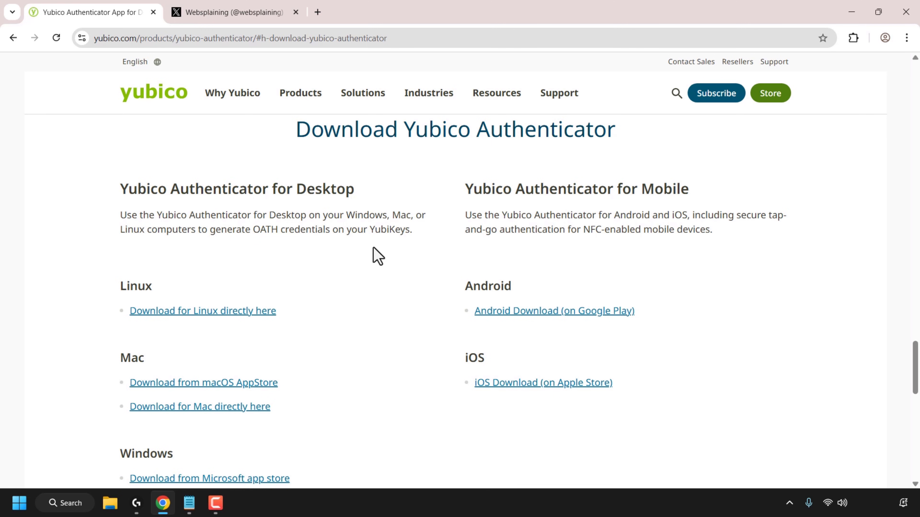
{"action": "mouse_move", "coordinate": [474, 348]}
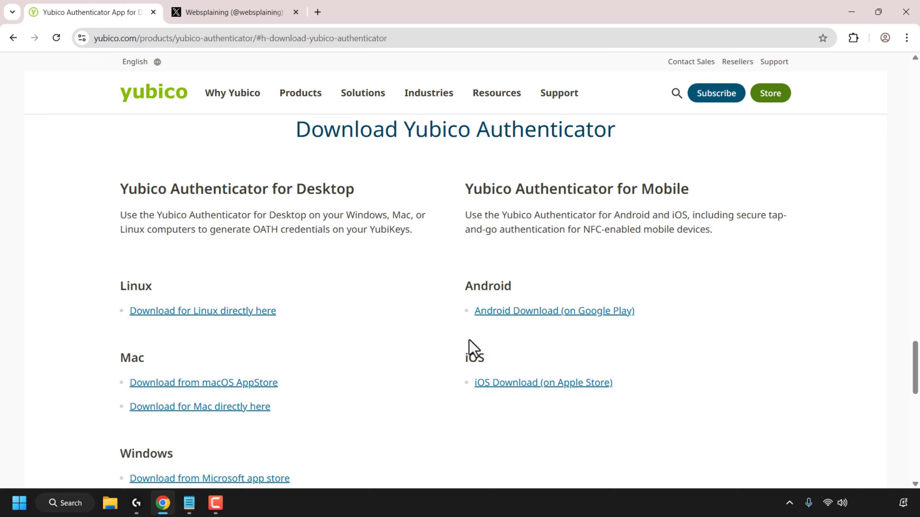
{"action": "mouse_move", "coordinate": [214, 362]}
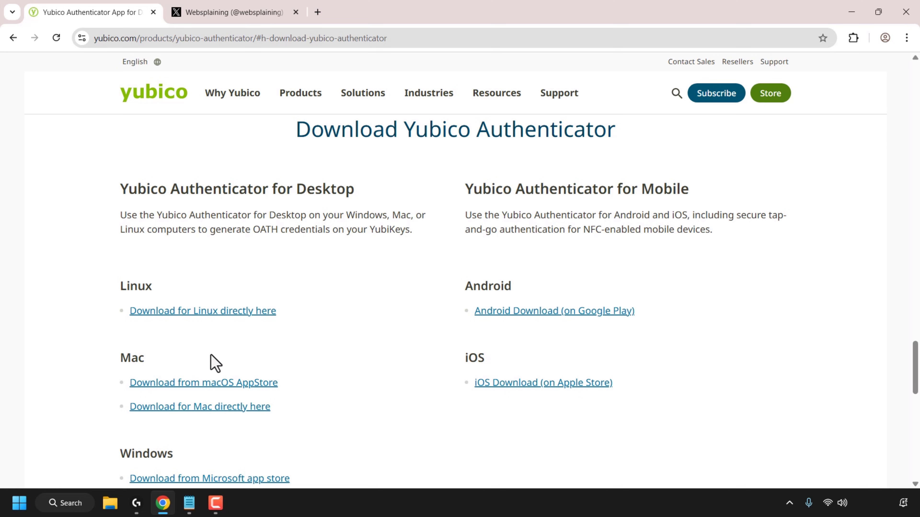
{"action": "scroll", "scroll_direction": "down", "scroll_amount": 3}
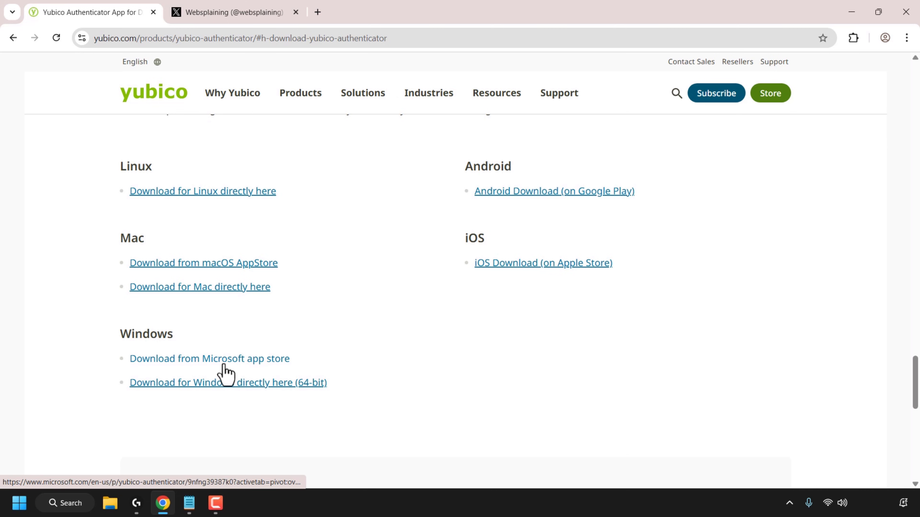
{"action": "mouse_move", "coordinate": [229, 392]}
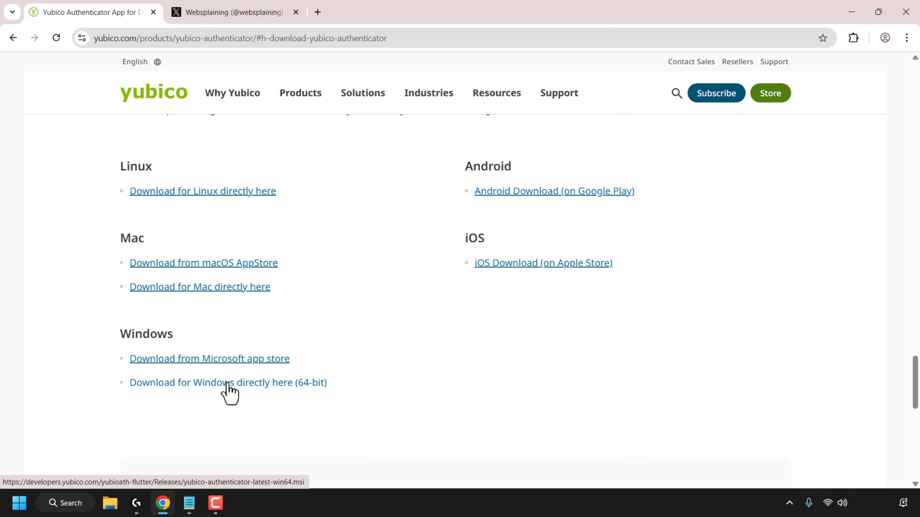
{"action": "mouse_move", "coordinate": [237, 393]}
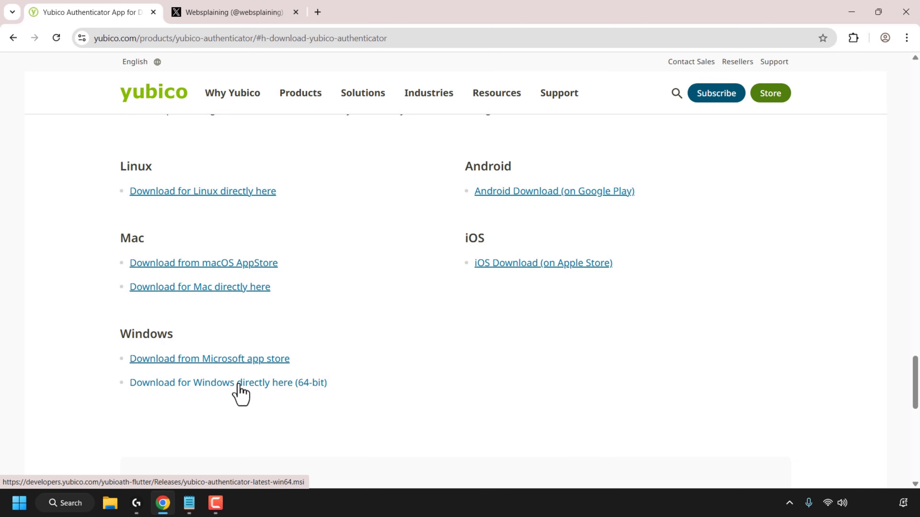
{"action": "left_click", "coordinate": [227, 383]}
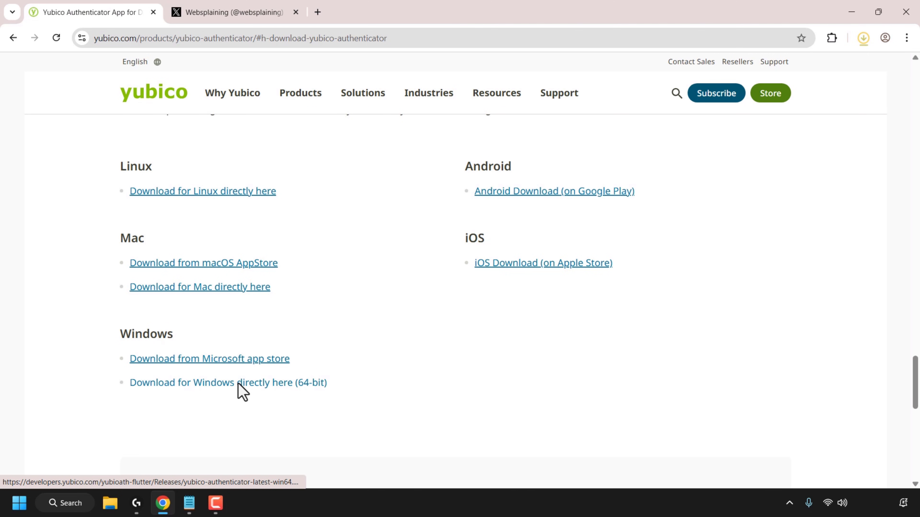
Run the downloaded yubico-authenticator-7.2.3-win64.msi from Chrome's download history.
{"action": "left_click", "coordinate": [227, 382]}
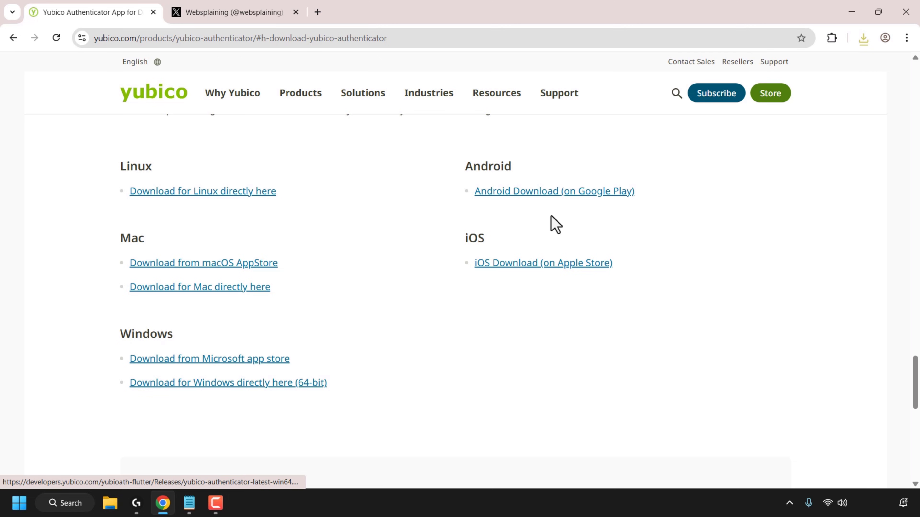
{"action": "mouse_move", "coordinate": [863, 37]}
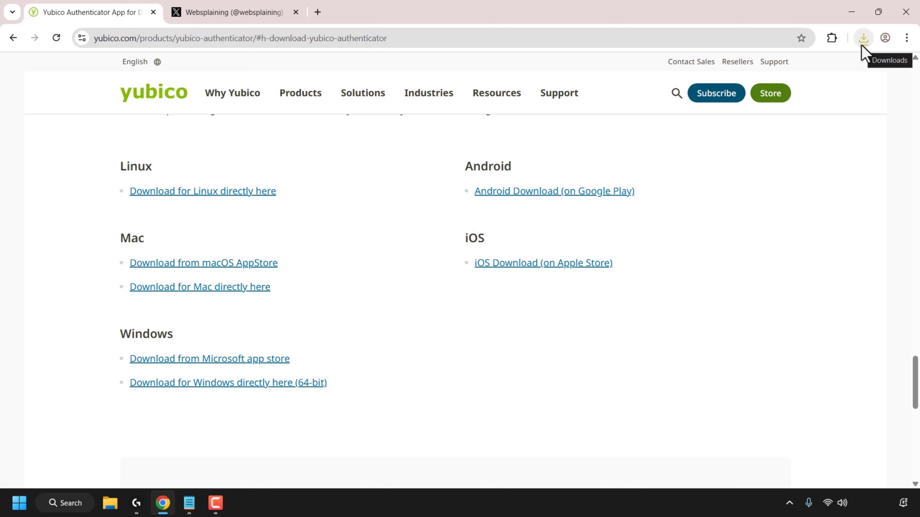
{"action": "left_click", "coordinate": [863, 38]}
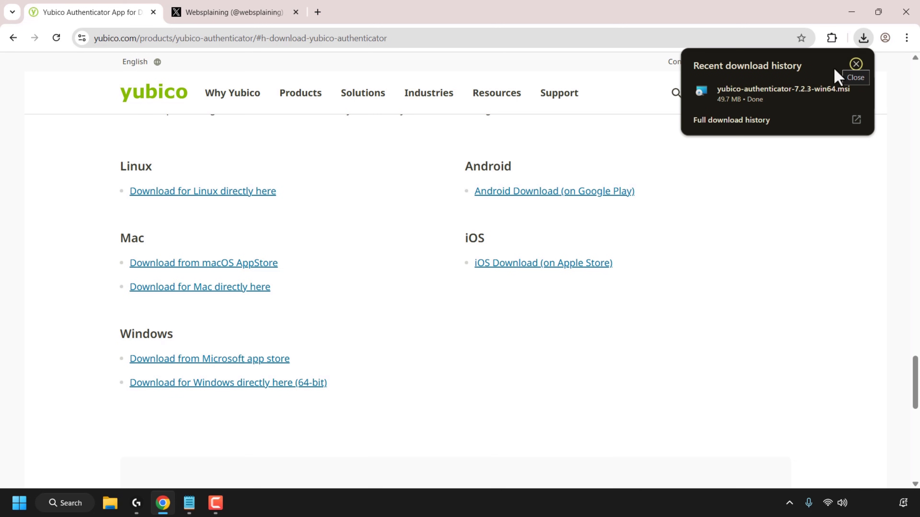
{"action": "mouse_move", "coordinate": [786, 94]}
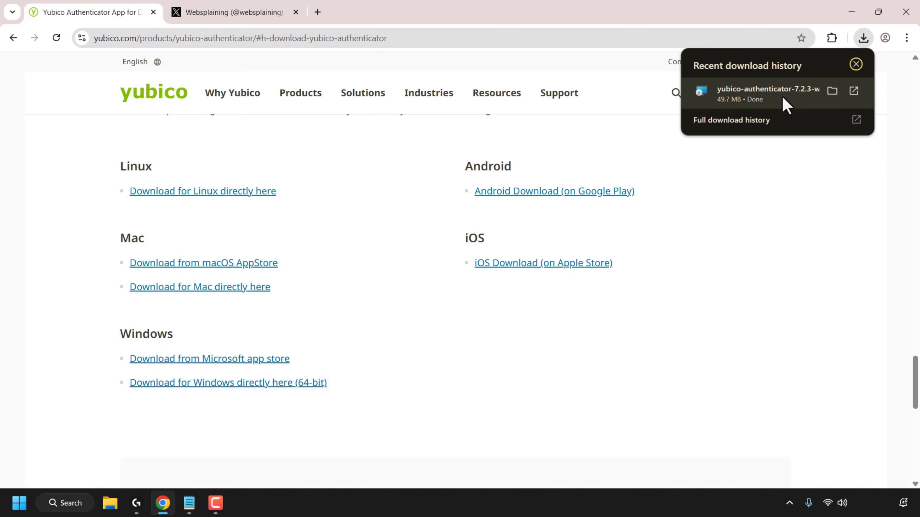
{"action": "left_click", "coordinate": [766, 94]}
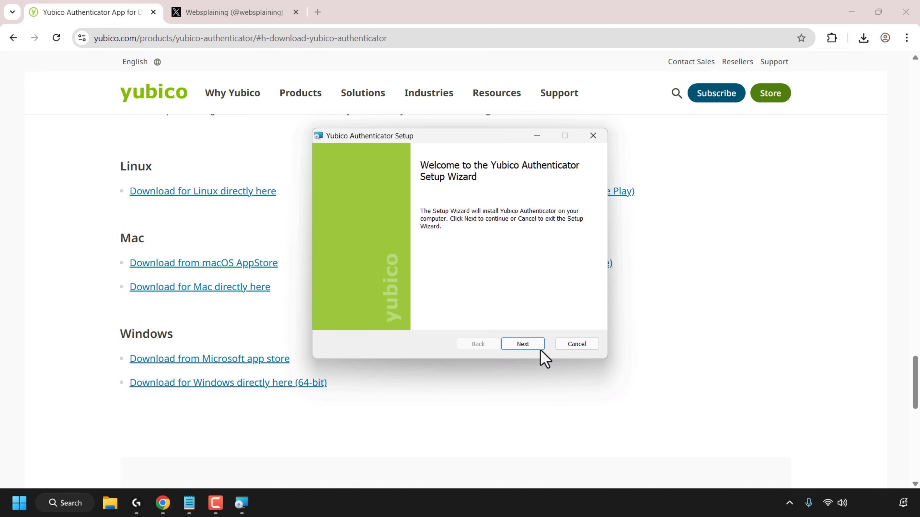
Accept the license, install into the default Program Files folder, allow UAC, and finish the wizard.
{"action": "left_click", "coordinate": [521, 344]}
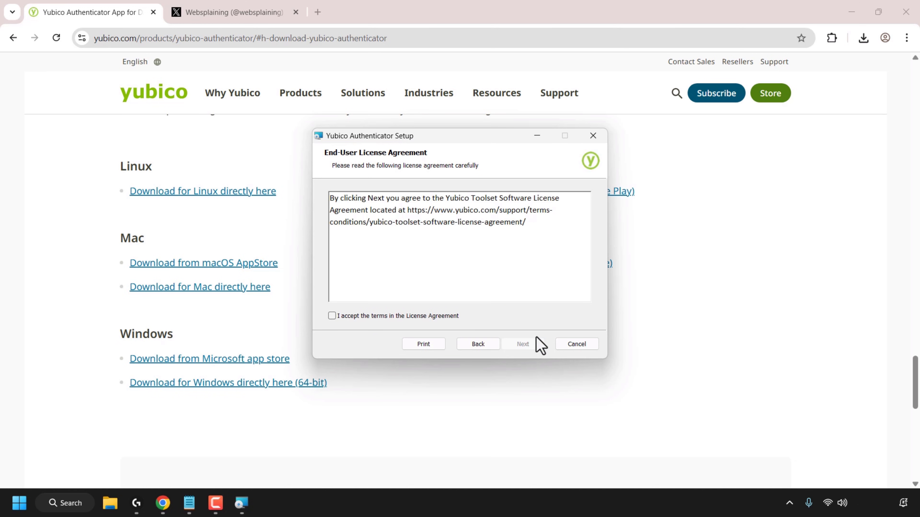
{"action": "mouse_move", "coordinate": [449, 246]}
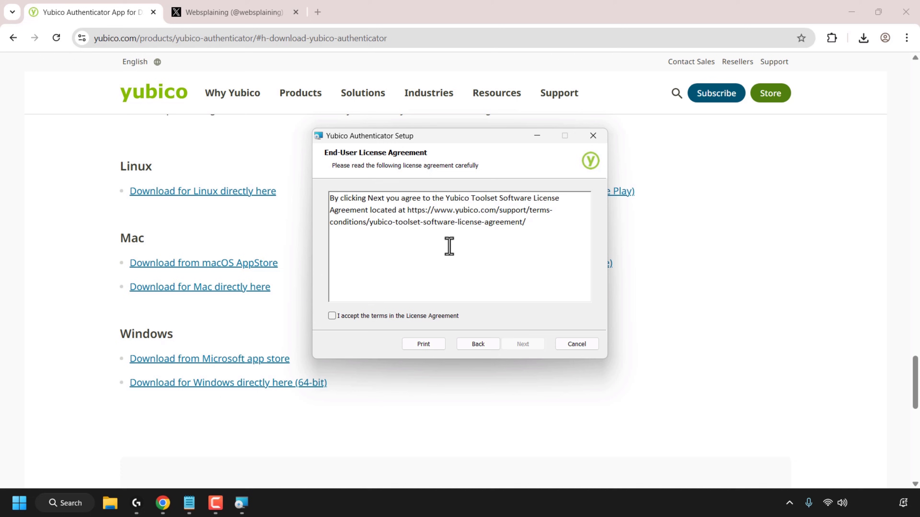
{"action": "mouse_move", "coordinate": [332, 316]}
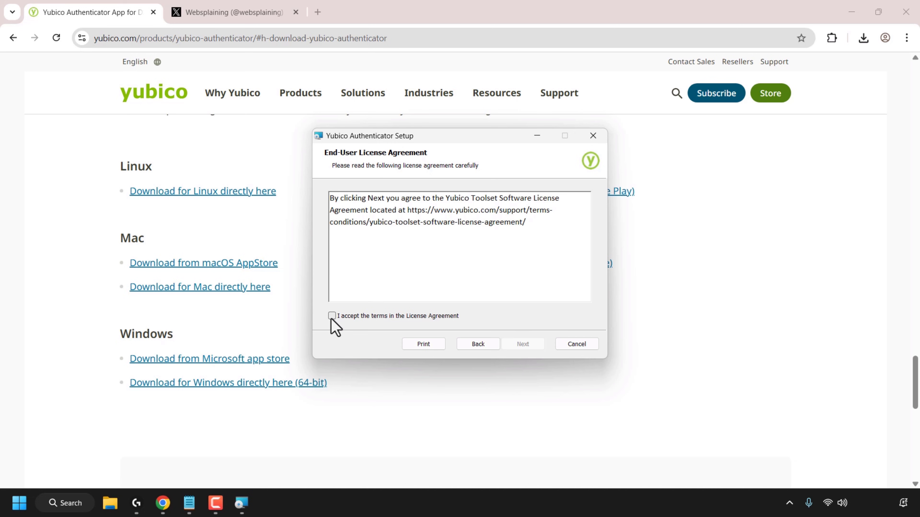
{"action": "left_click", "coordinate": [332, 316]}
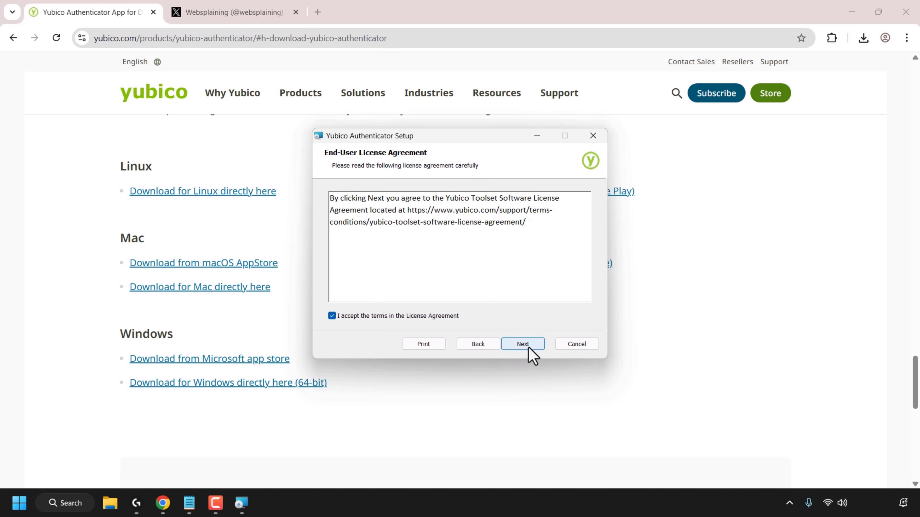
{"action": "left_click", "coordinate": [522, 344]}
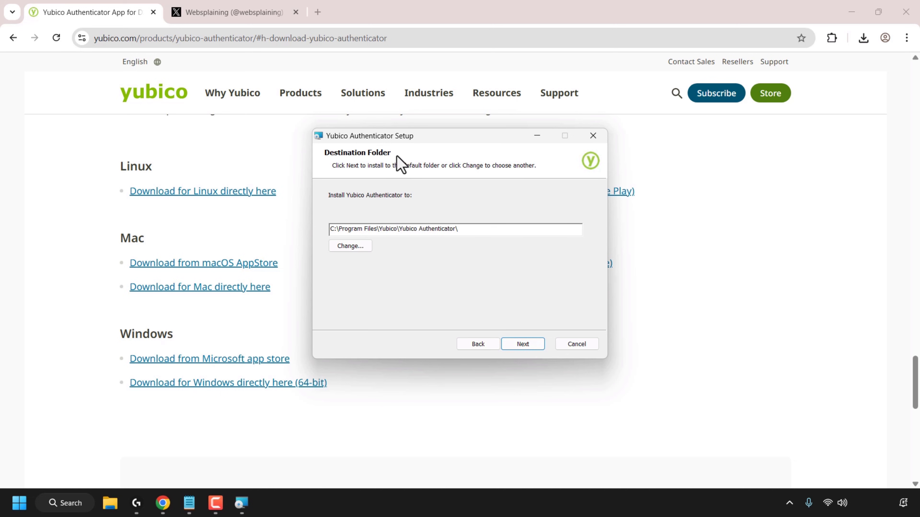
{"action": "mouse_move", "coordinate": [398, 225]}
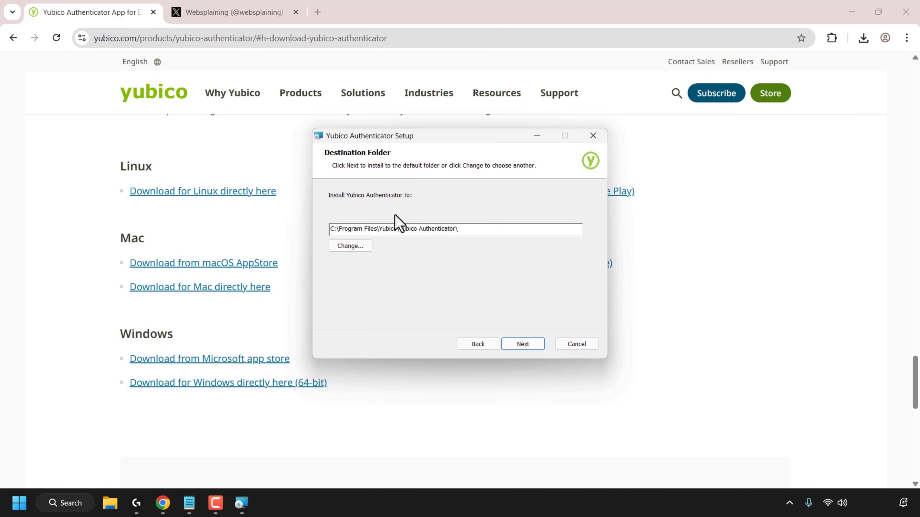
{"action": "mouse_move", "coordinate": [436, 232]}
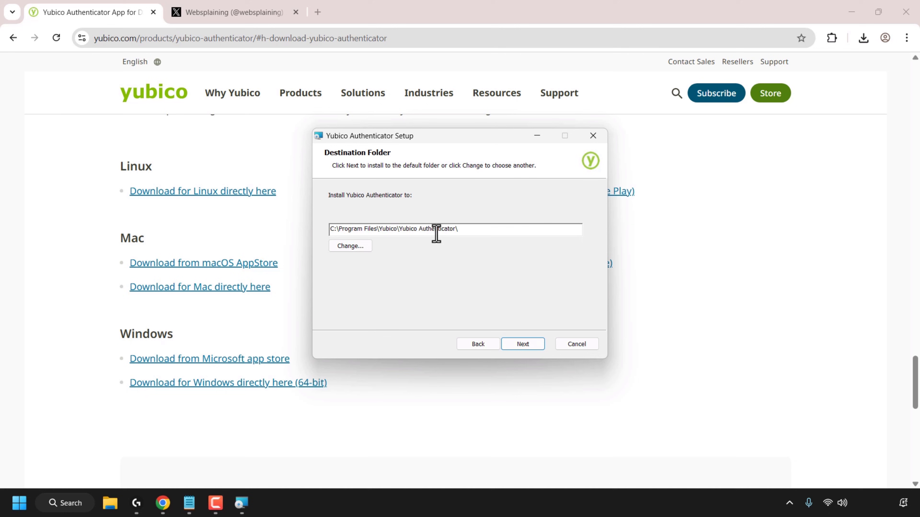
{"action": "mouse_move", "coordinate": [569, 330]}
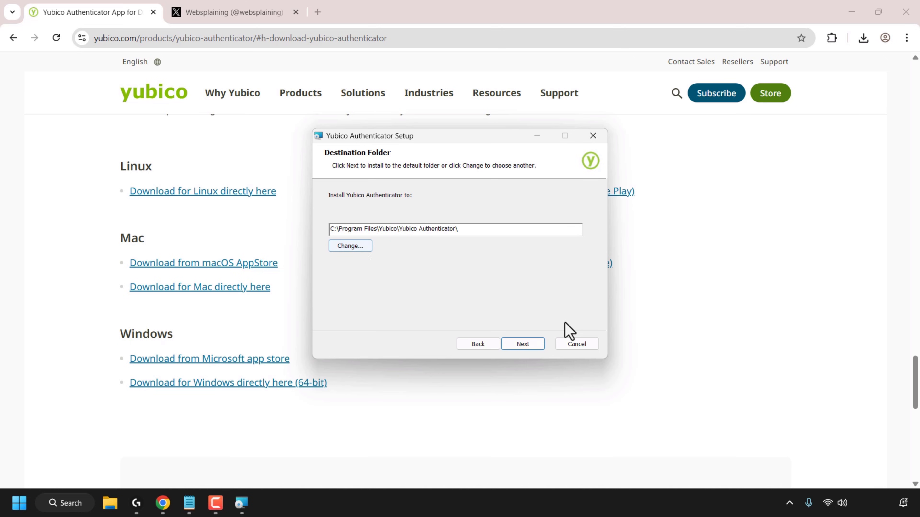
{"action": "mouse_move", "coordinate": [522, 343]}
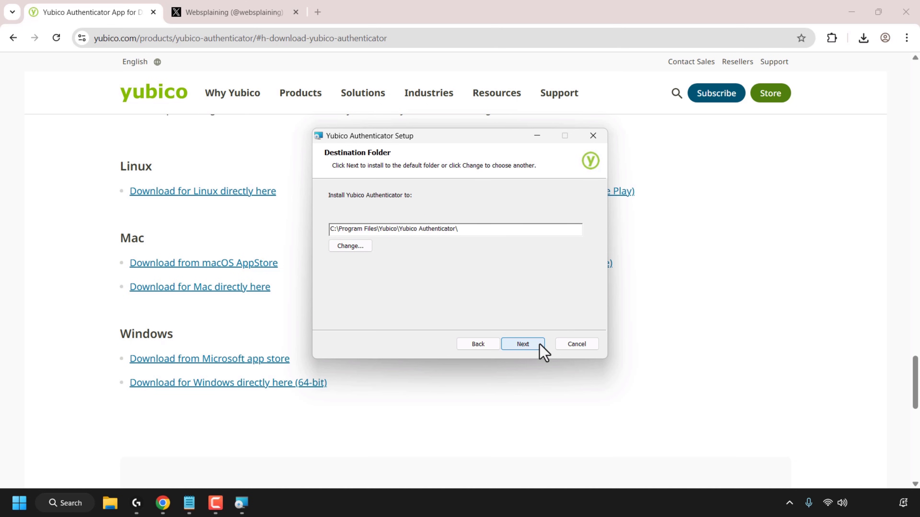
{"action": "left_click", "coordinate": [522, 344]}
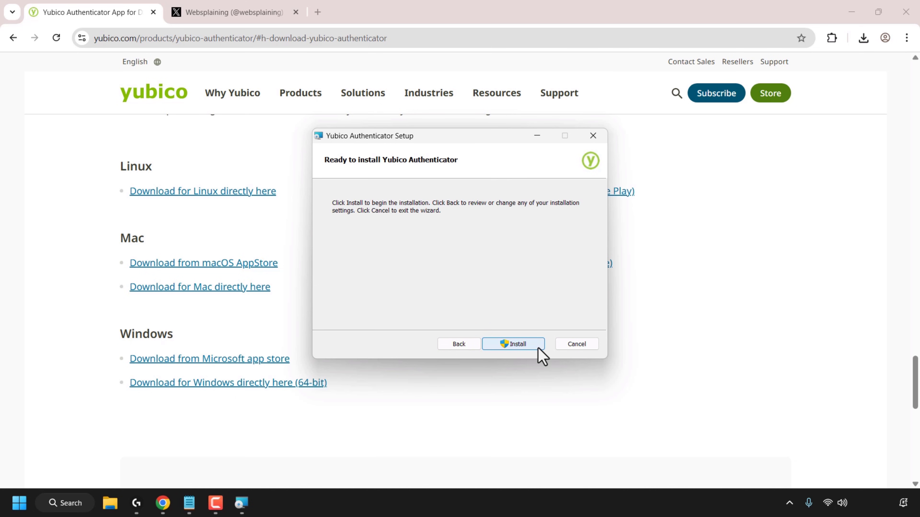
{"action": "left_click", "coordinate": [512, 344]}
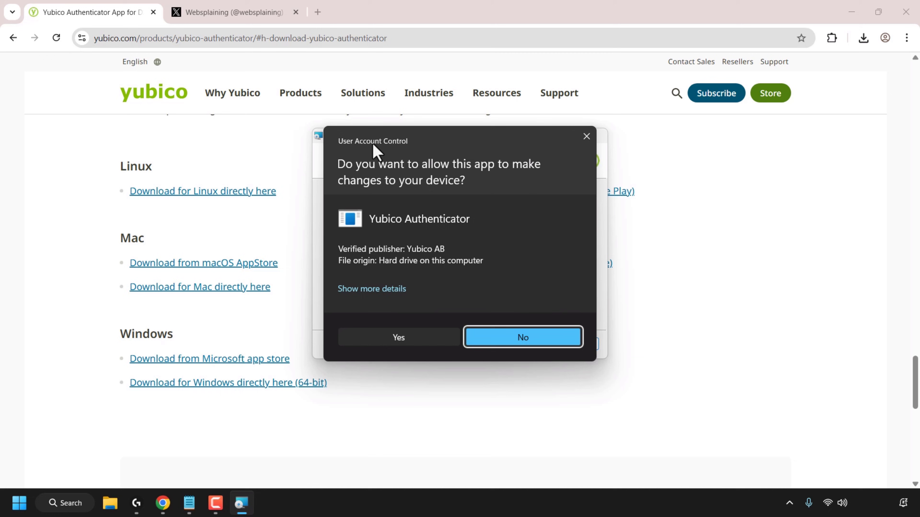
{"action": "mouse_move", "coordinate": [536, 184]}
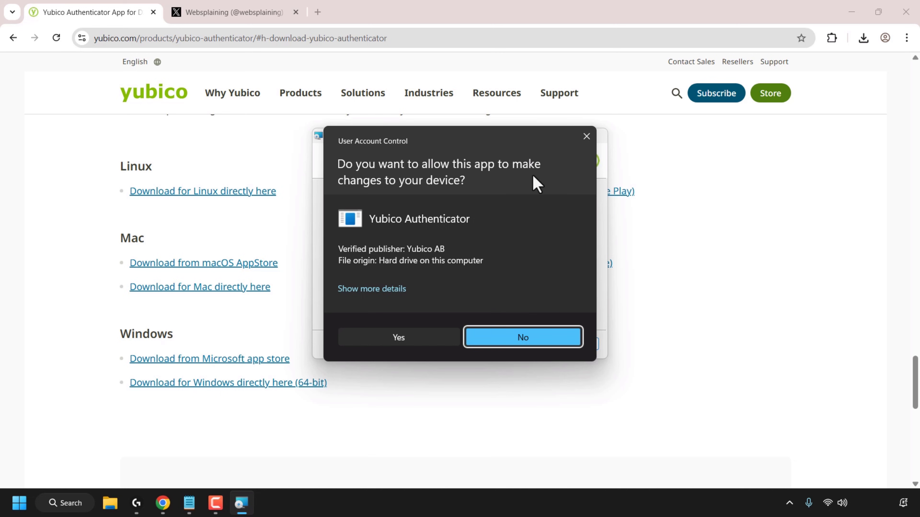
{"action": "mouse_move", "coordinate": [532, 204]}
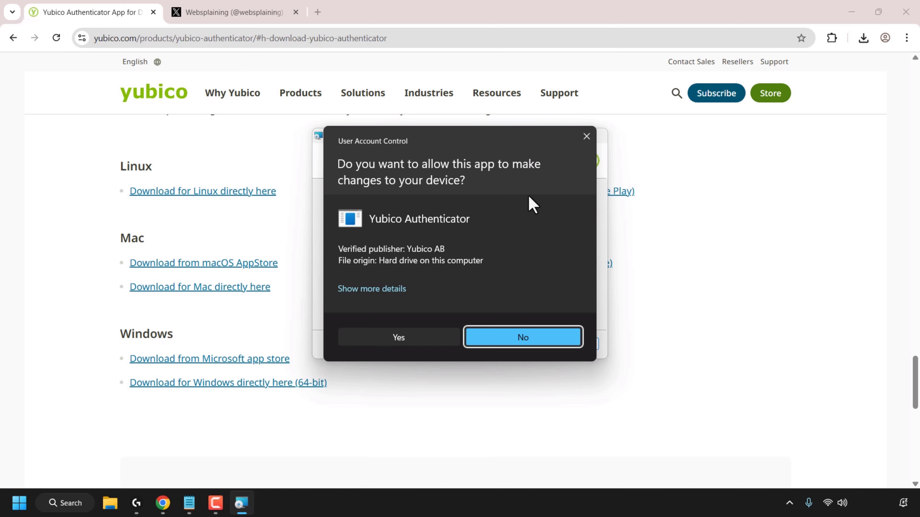
{"action": "mouse_move", "coordinate": [417, 352]}
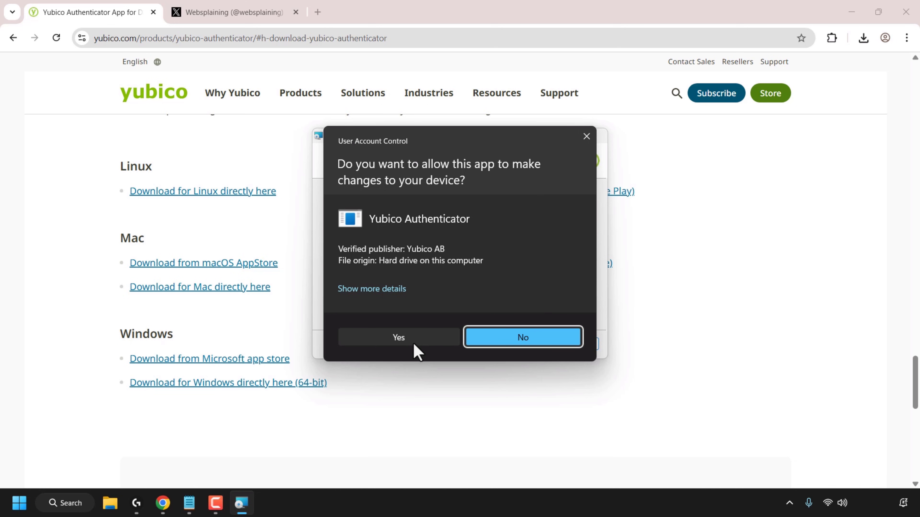
{"action": "left_click", "coordinate": [398, 337]}
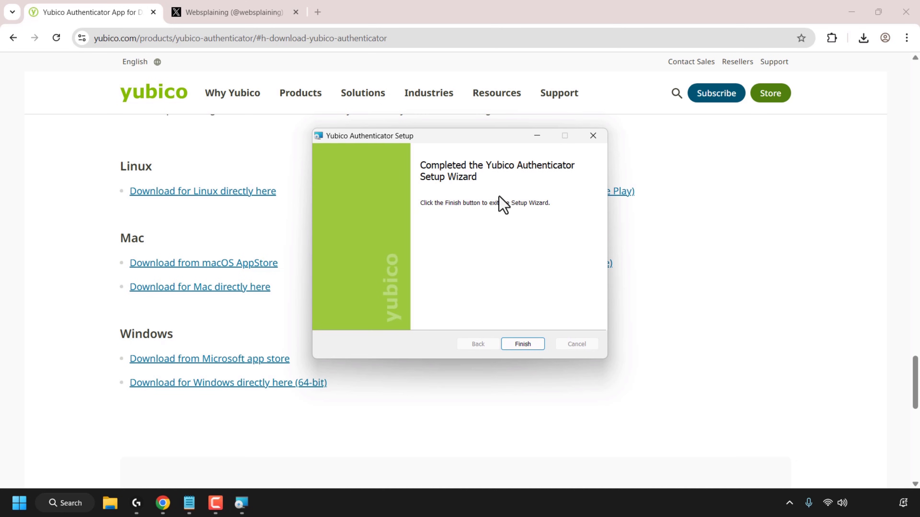
{"action": "left_click", "coordinate": [522, 344]}
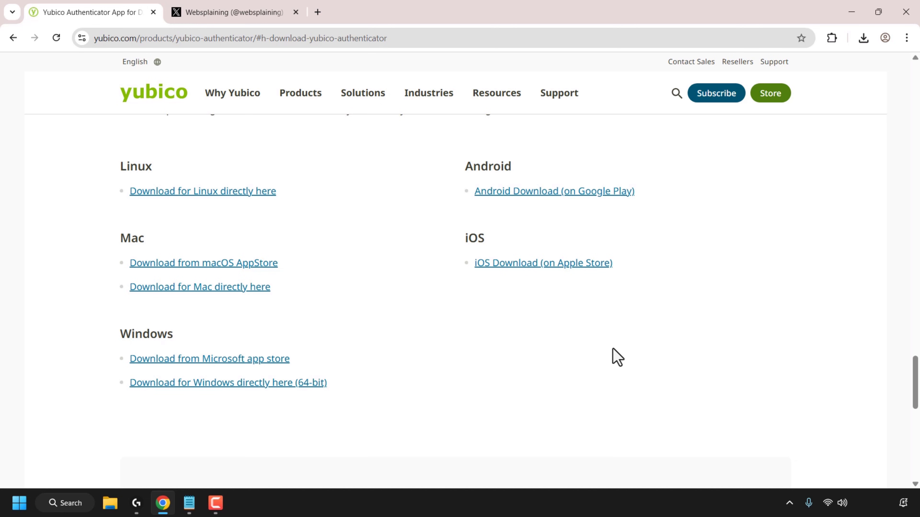
Search Windows for 'yubico authenticator' to launch the new app.
{"action": "left_click", "coordinate": [65, 503]}
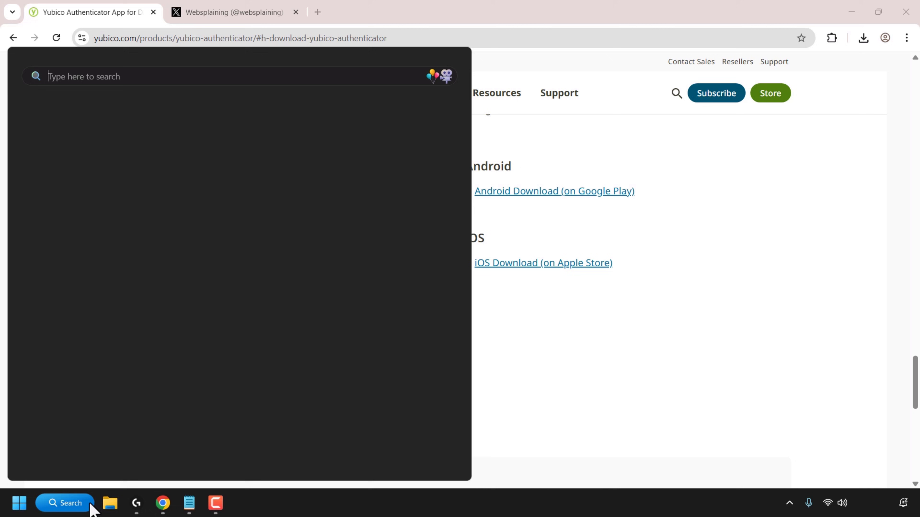
{"action": "left_click", "coordinate": [65, 503]}
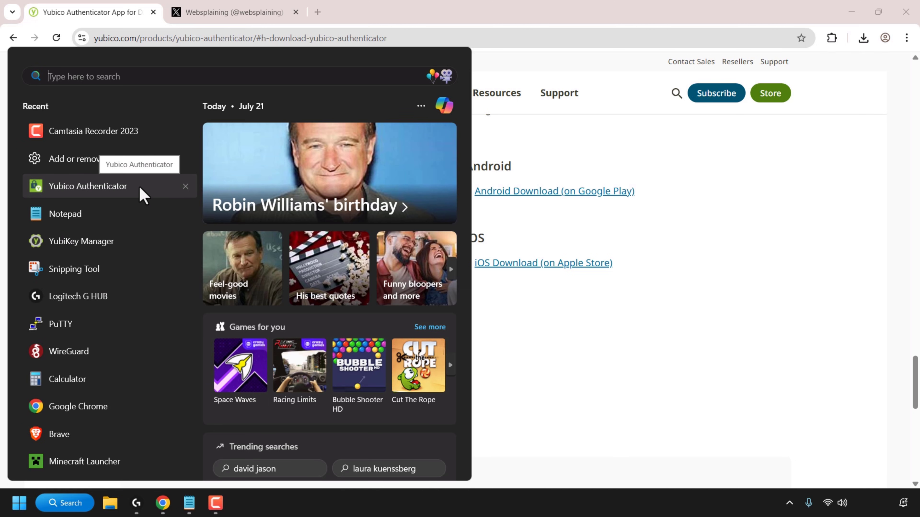
{"action": "mouse_move", "coordinate": [136, 77]}
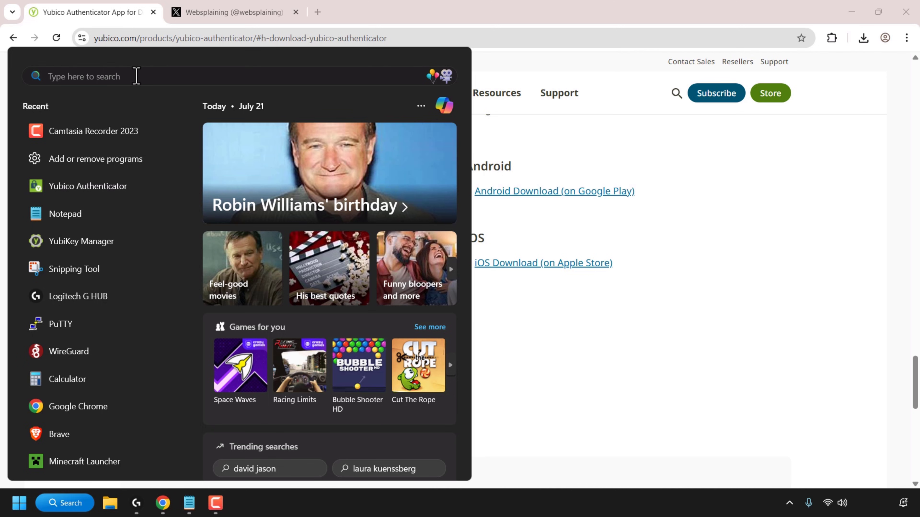
{"action": "type", "text": "yubico authenticator"}
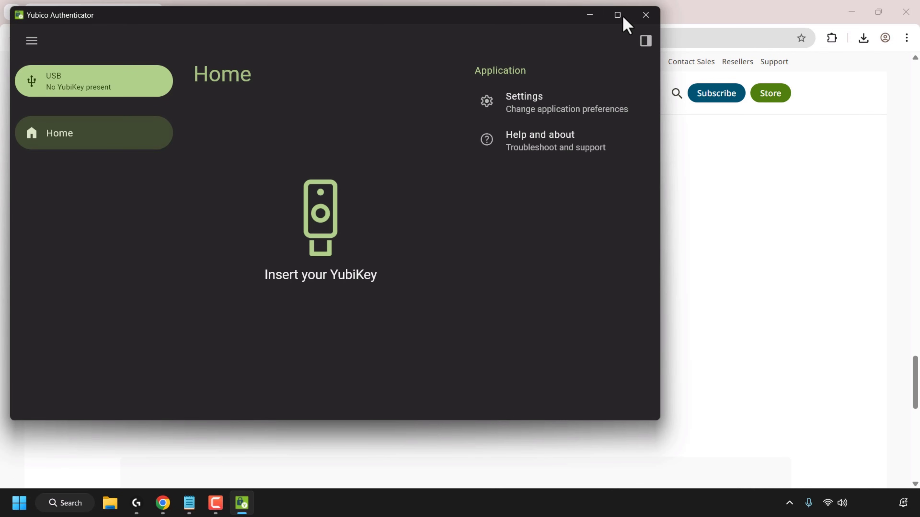
Maximize Yubico Authenticator and show the YubiKey's empty OTP Accounts page.
{"action": "left_click", "coordinate": [616, 14]}
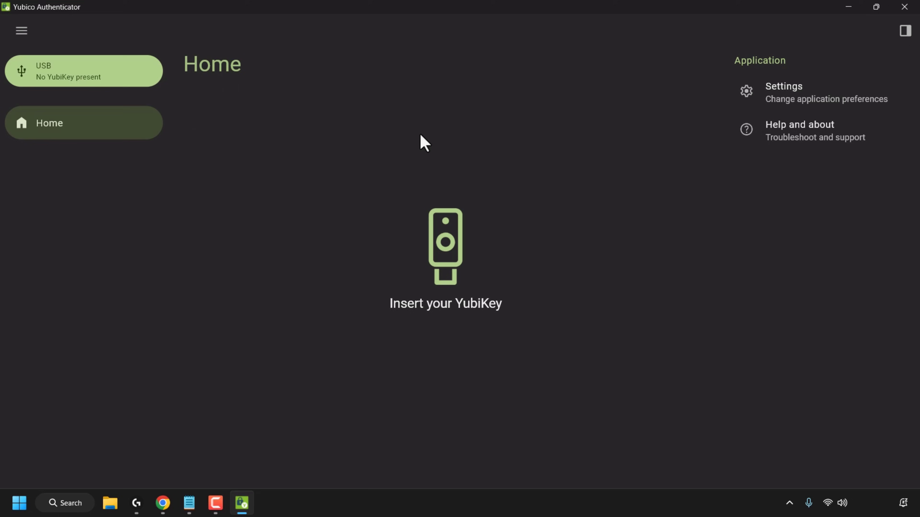
{"action": "mouse_move", "coordinate": [115, 91]}
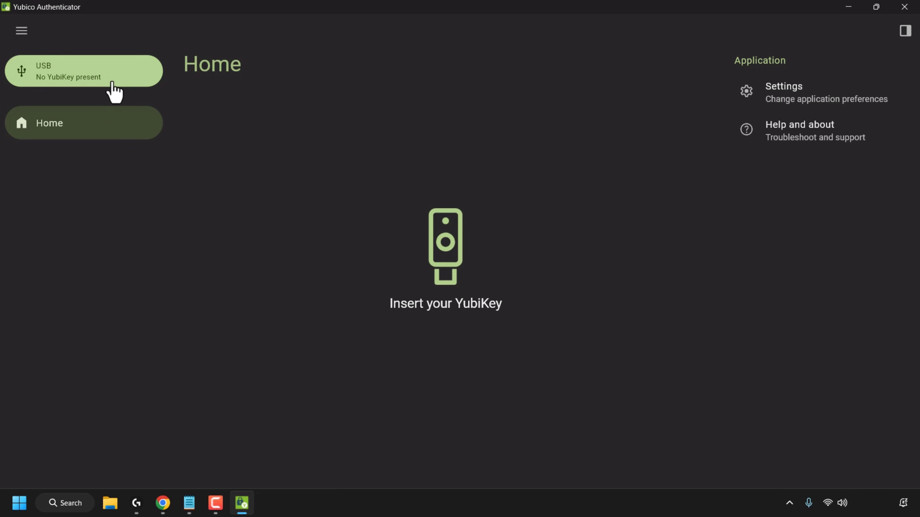
{"action": "mouse_move", "coordinate": [382, 176]}
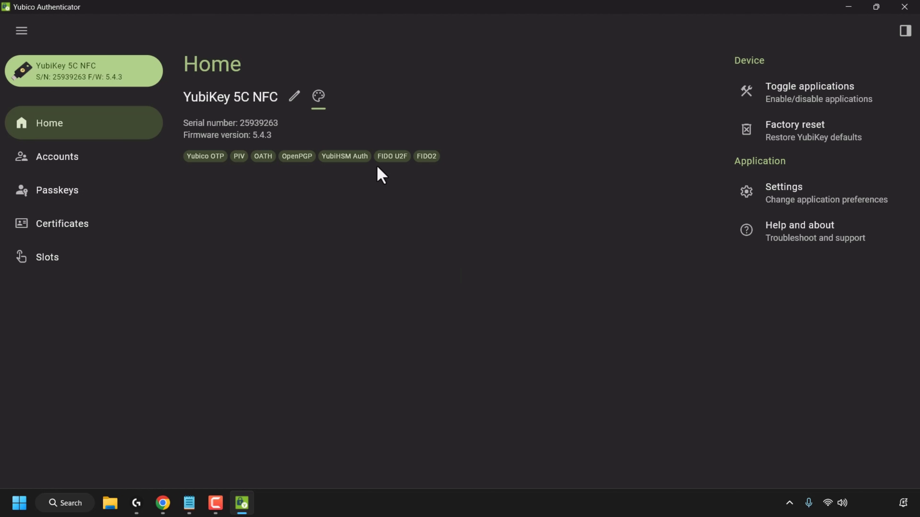
{"action": "mouse_move", "coordinate": [52, 82]}
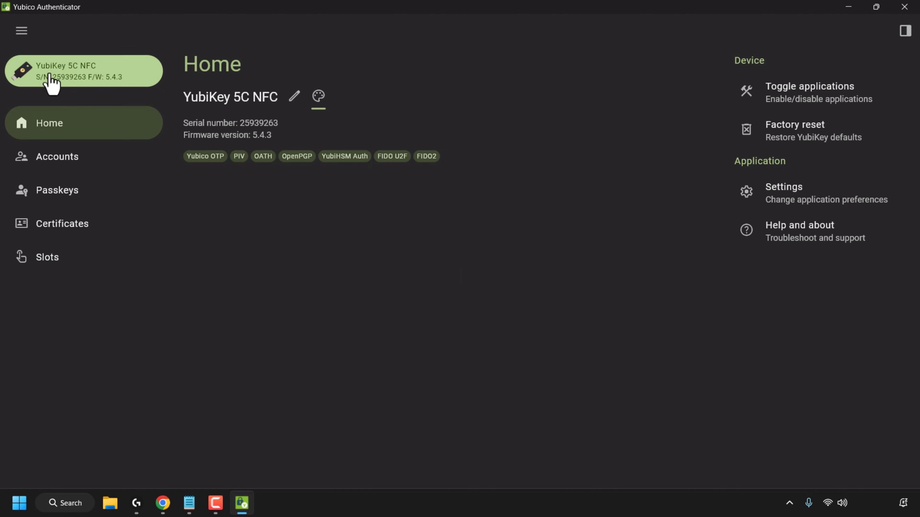
{"action": "mouse_move", "coordinate": [82, 97]}
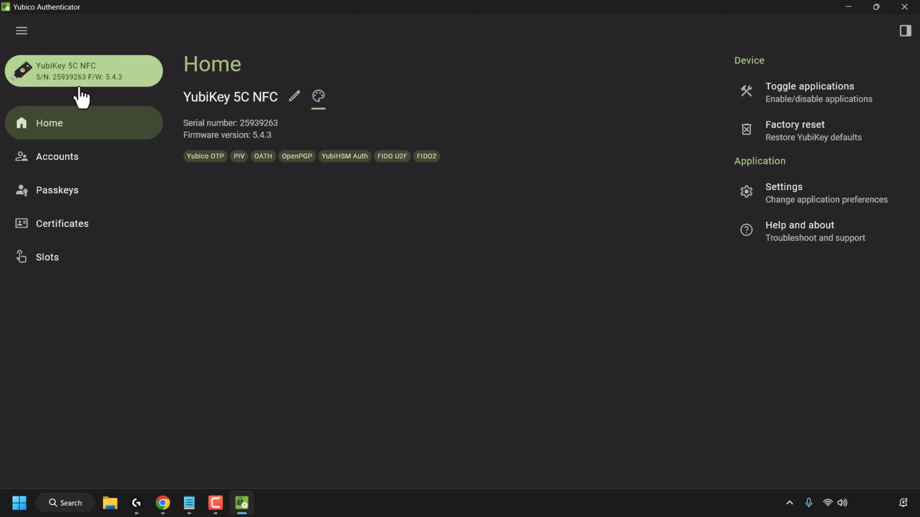
{"action": "mouse_move", "coordinate": [105, 94]}
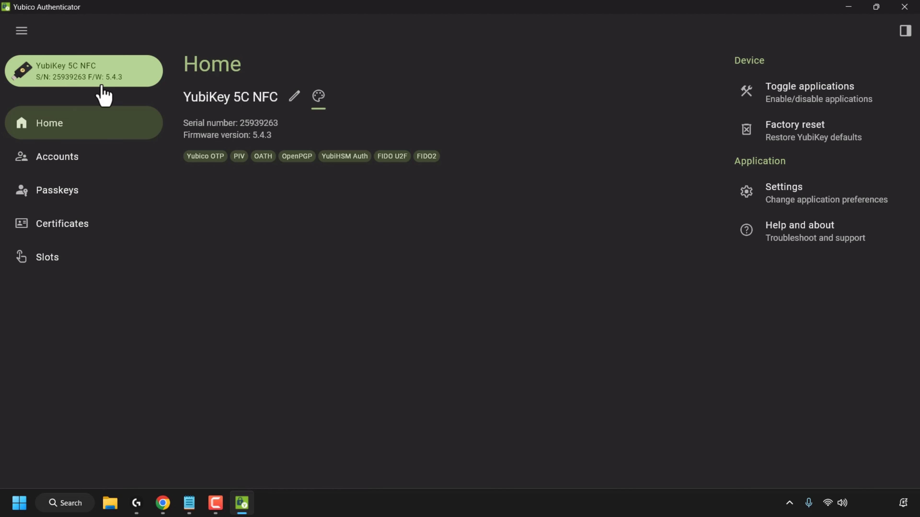
{"action": "mouse_move", "coordinate": [308, 75]}
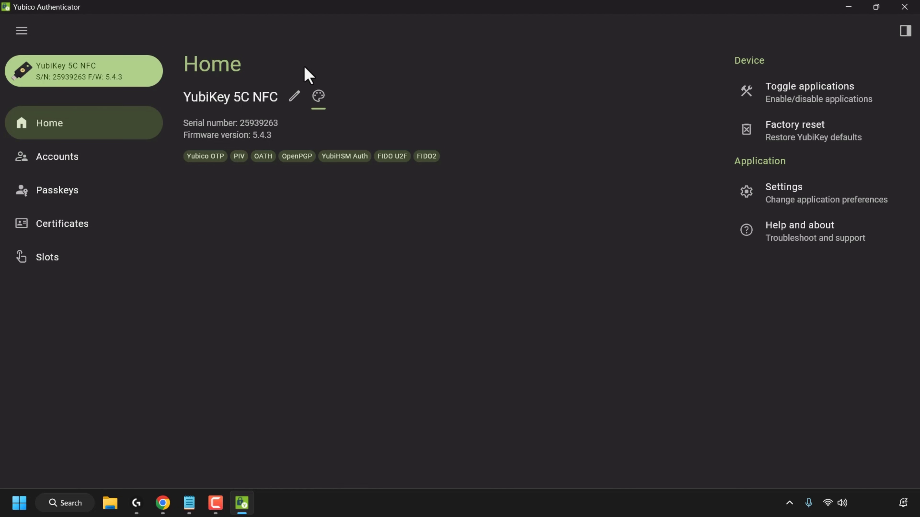
{"action": "mouse_move", "coordinate": [57, 157]}
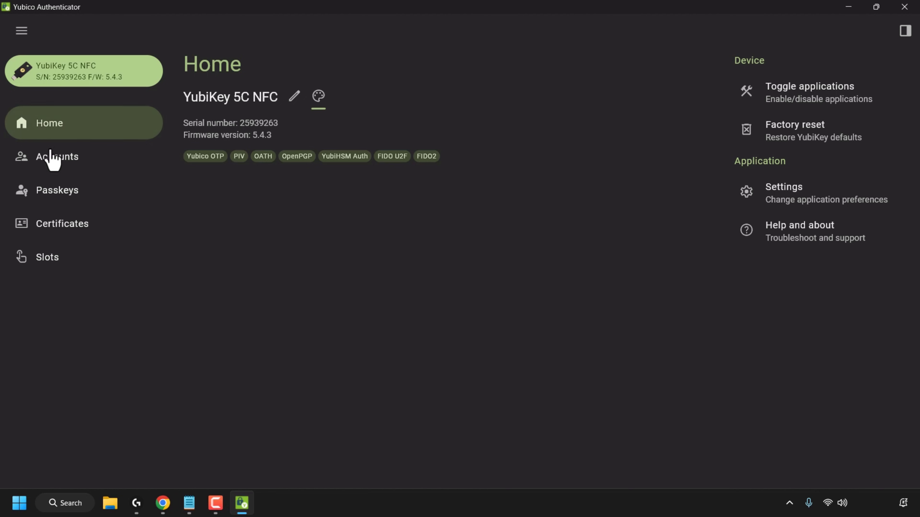
{"action": "mouse_move", "coordinate": [94, 261]}
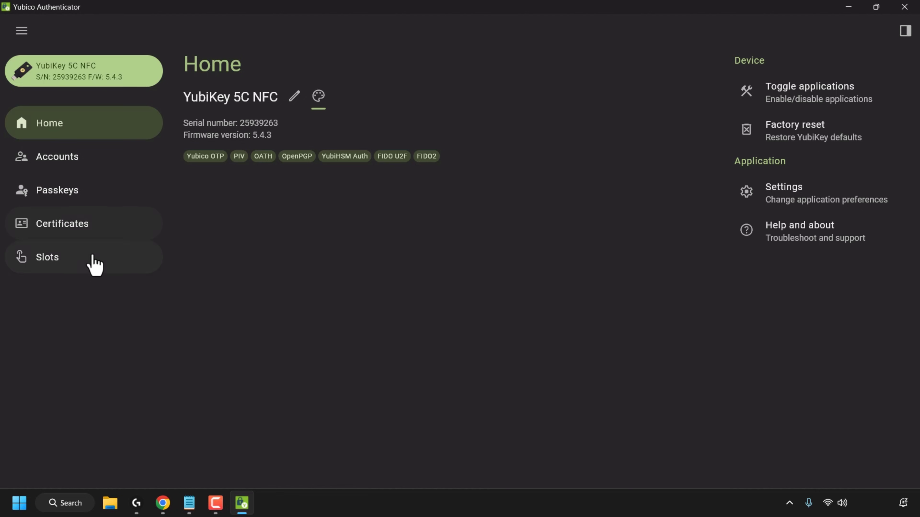
{"action": "mouse_move", "coordinate": [812, 103]}
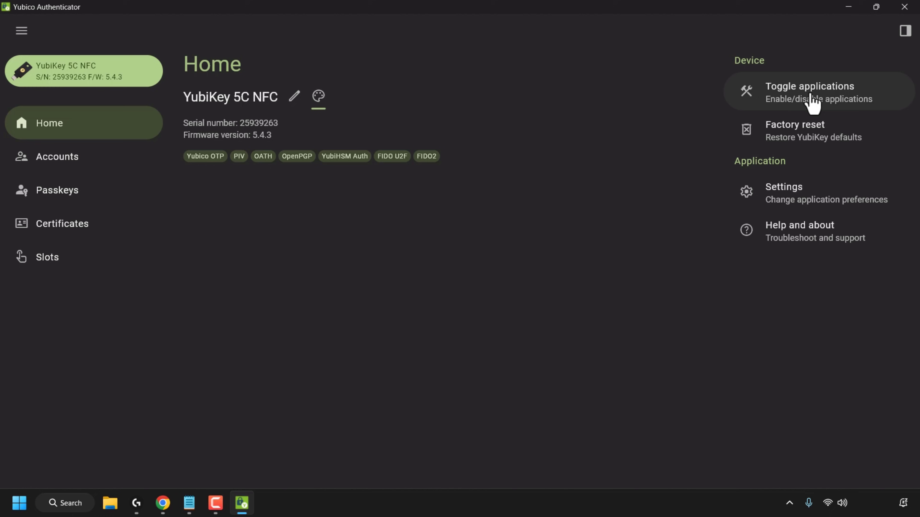
{"action": "mouse_move", "coordinate": [833, 115]}
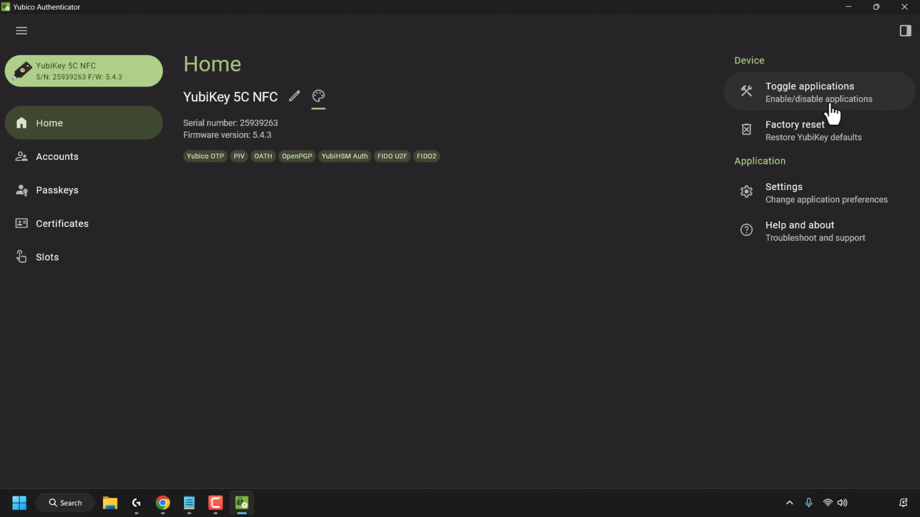
{"action": "mouse_move", "coordinate": [821, 143]}
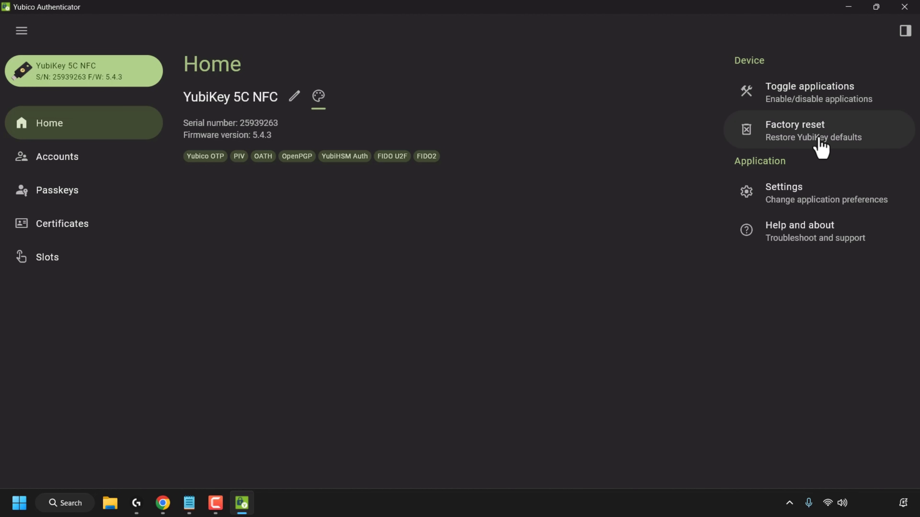
{"action": "mouse_move", "coordinate": [824, 152]}
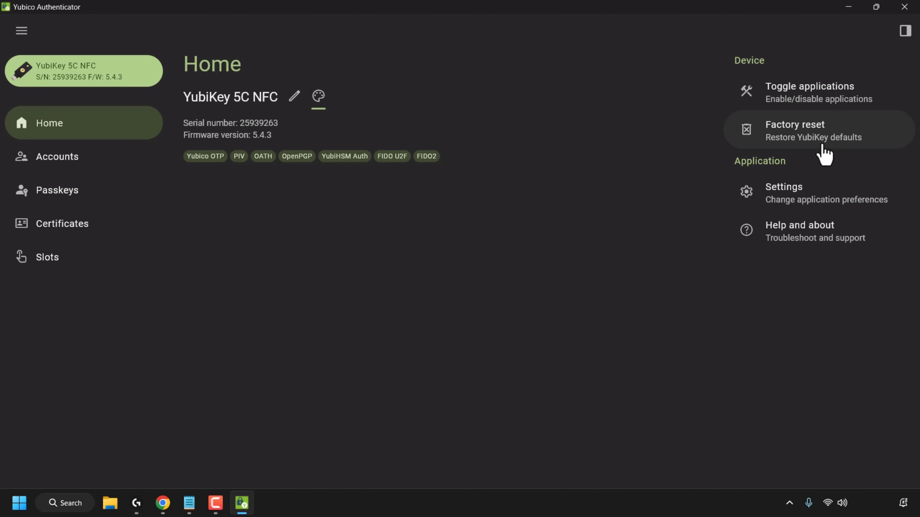
{"action": "mouse_move", "coordinate": [836, 195]}
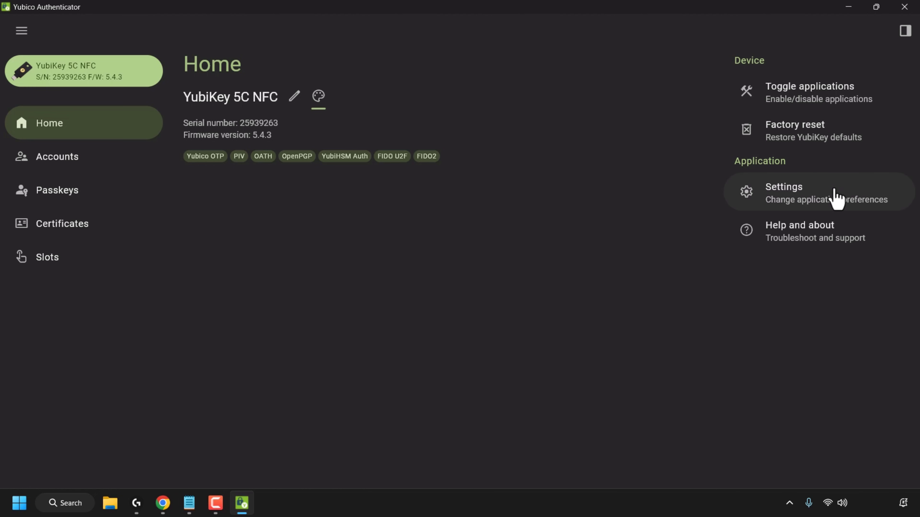
{"action": "mouse_move", "coordinate": [849, 217]}
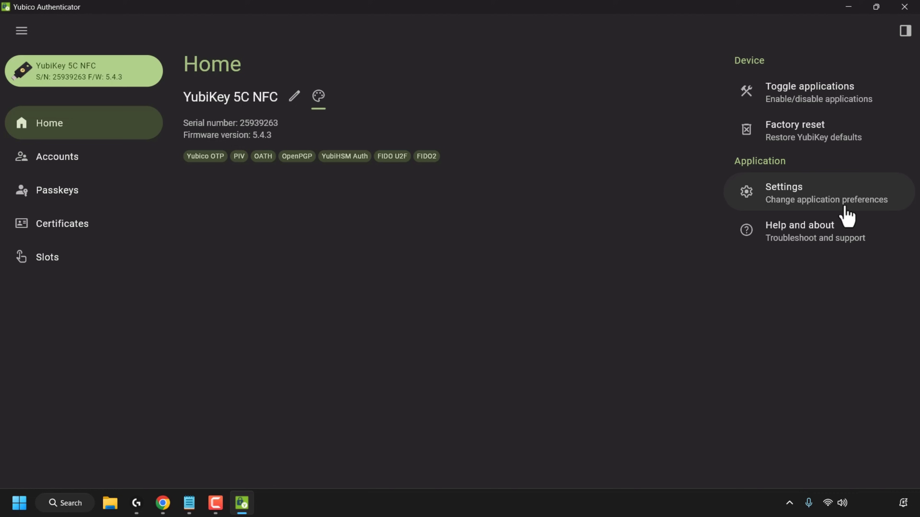
{"action": "mouse_move", "coordinate": [838, 241]}
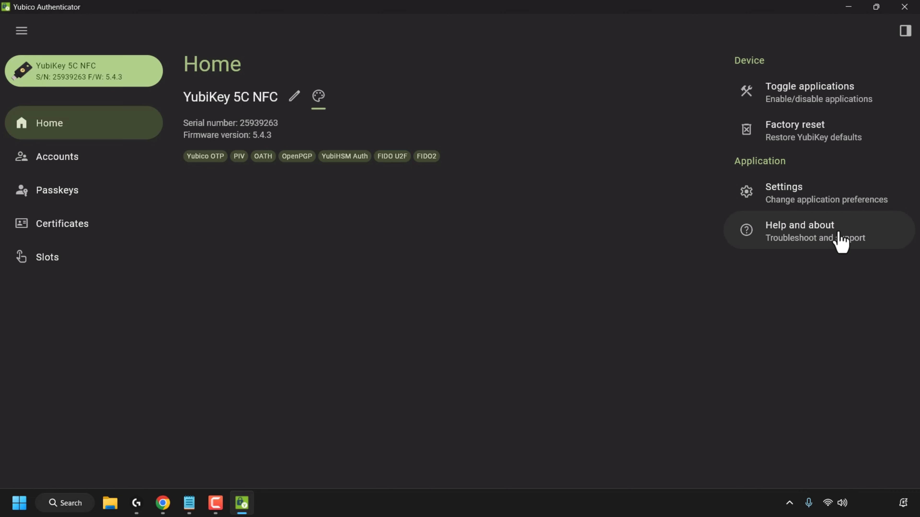
{"action": "mouse_move", "coordinate": [653, 243]}
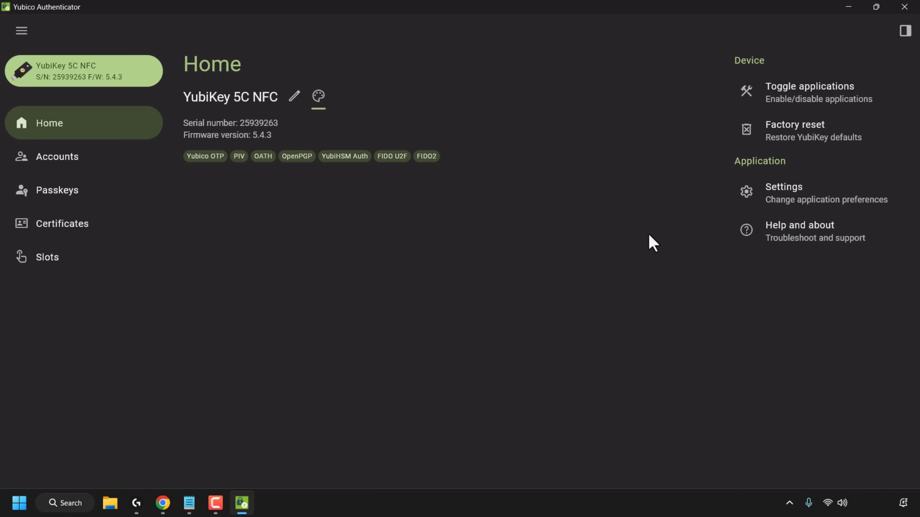
{"action": "mouse_move", "coordinate": [319, 201]}
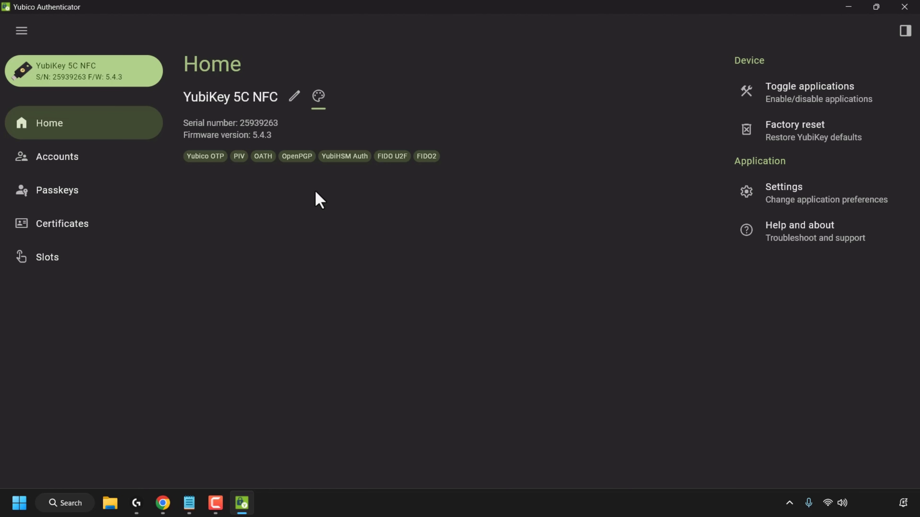
{"action": "mouse_move", "coordinate": [168, 183]}
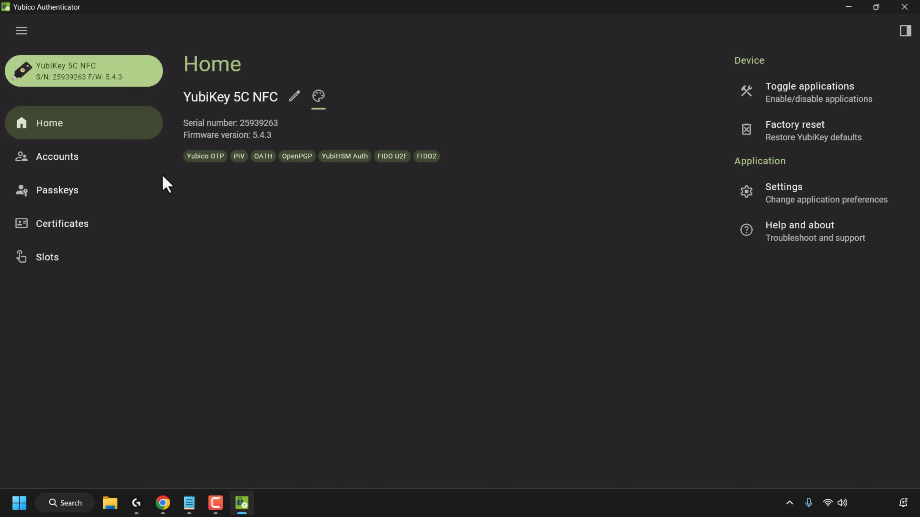
{"action": "left_click", "coordinate": [56, 157]}
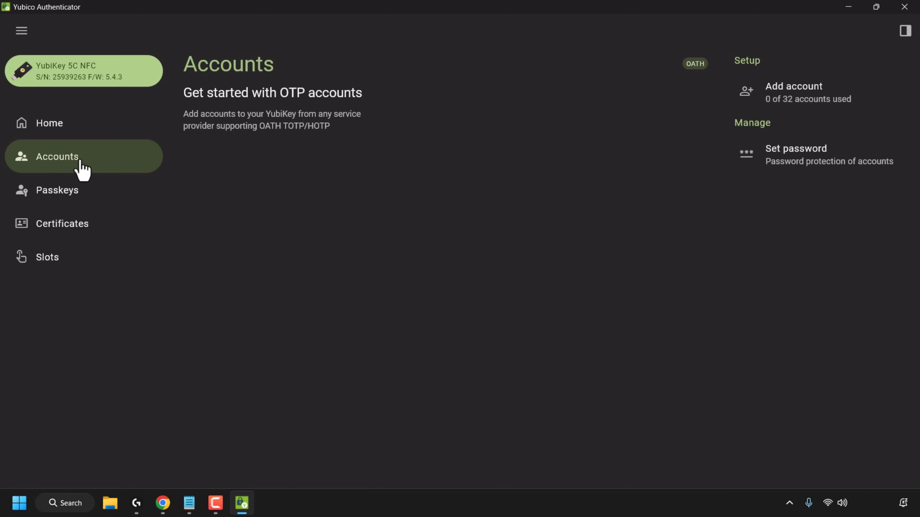
{"action": "mouse_move", "coordinate": [398, 130]}
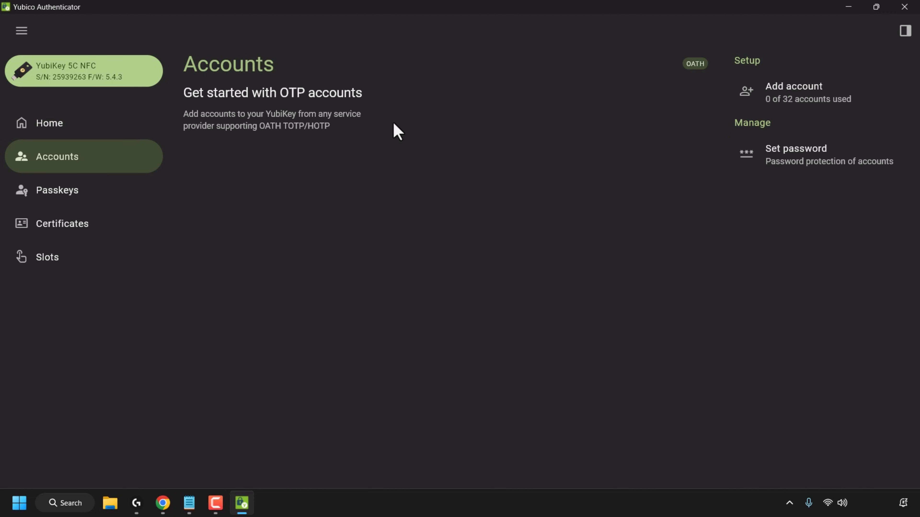
{"action": "mouse_move", "coordinate": [238, 151]}
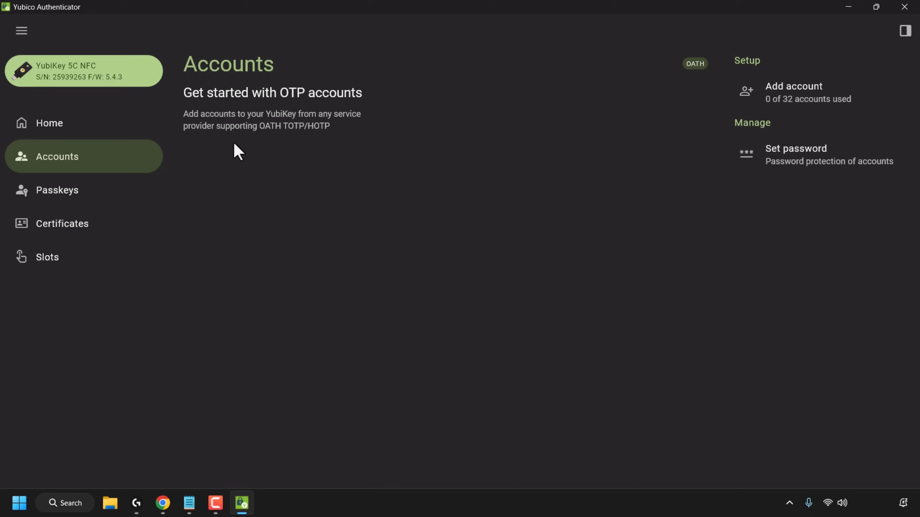
{"action": "mouse_move", "coordinate": [292, 146]}
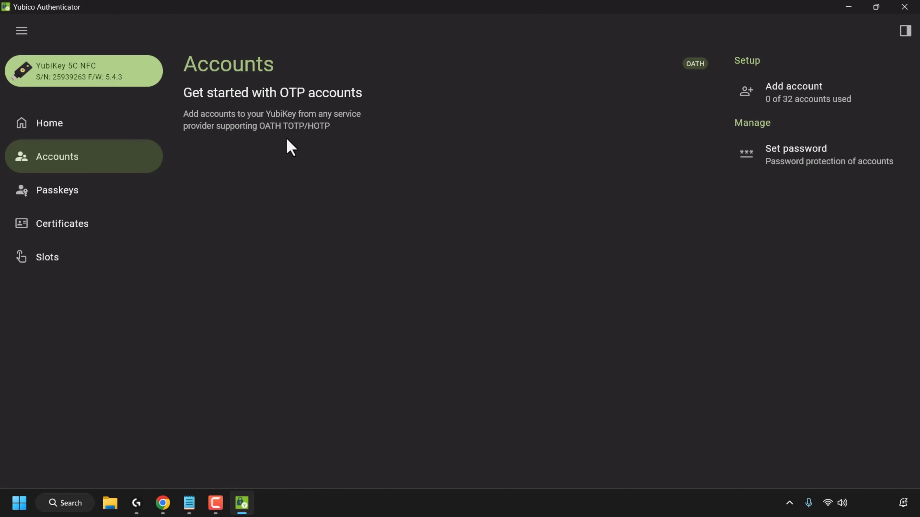
{"action": "mouse_move", "coordinate": [311, 146]}
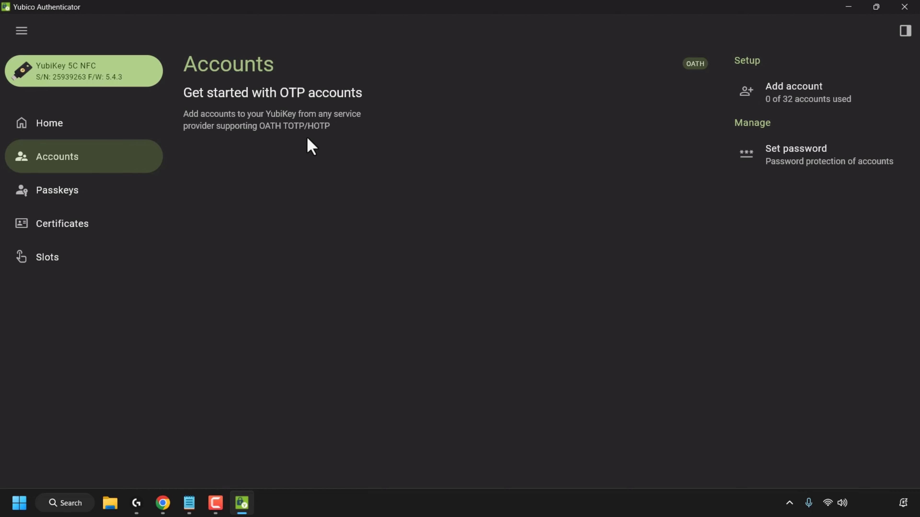
{"action": "mouse_move", "coordinate": [778, 71]}
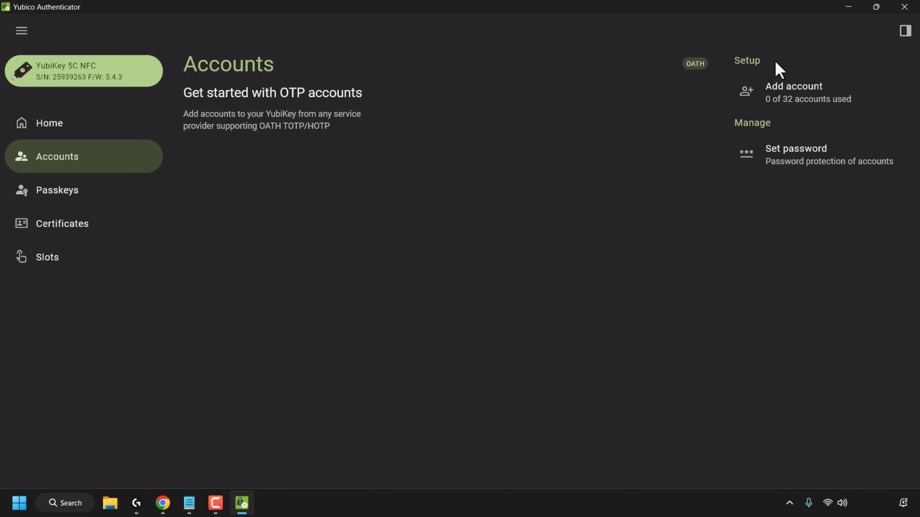
{"action": "mouse_move", "coordinate": [786, 123]}
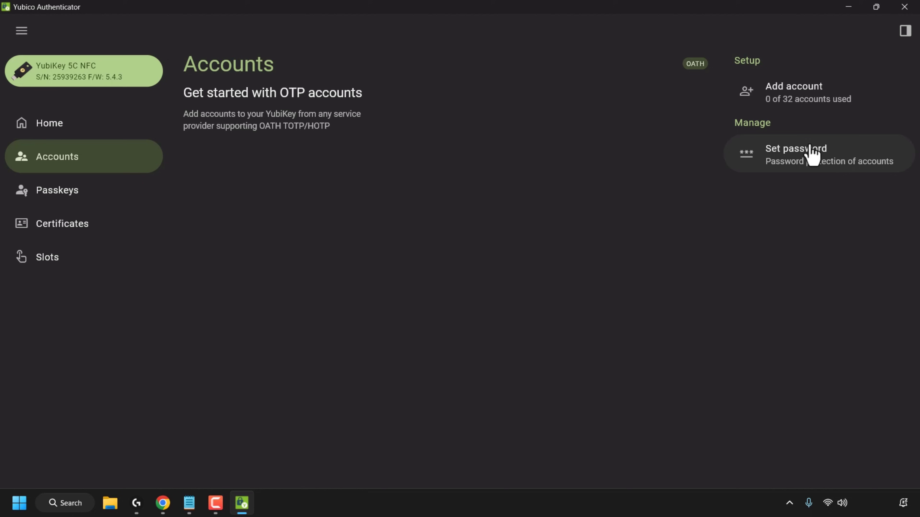
{"action": "mouse_move", "coordinate": [818, 196]}
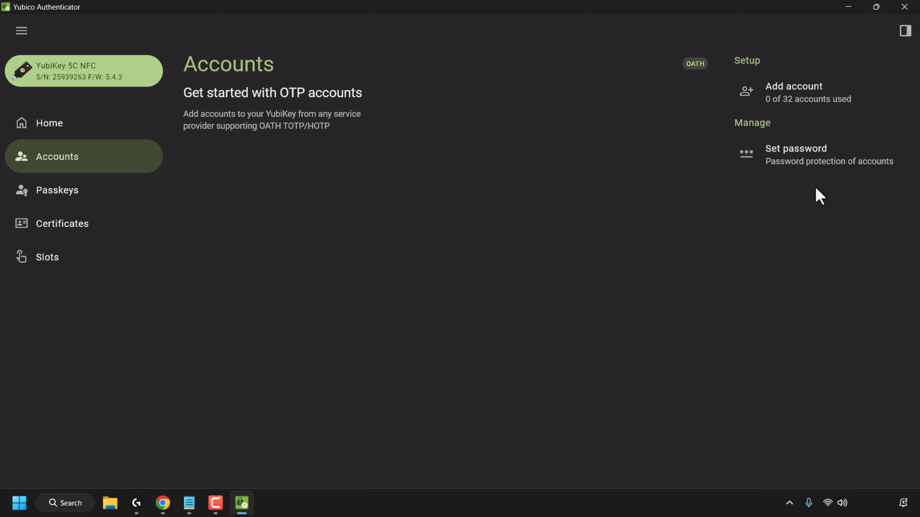
{"action": "mouse_move", "coordinate": [807, 105]}
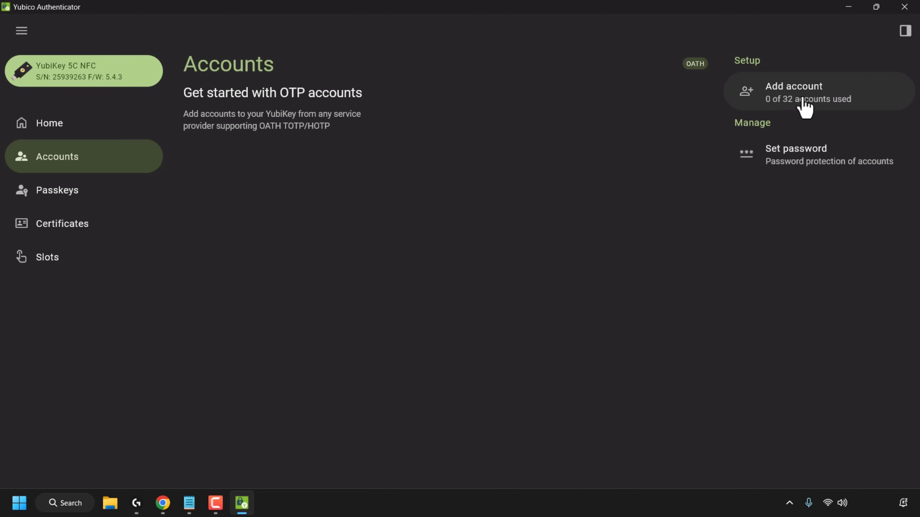
Begin a new OTP account from the Accounts page Setup panel.
{"action": "left_click", "coordinate": [793, 91]}
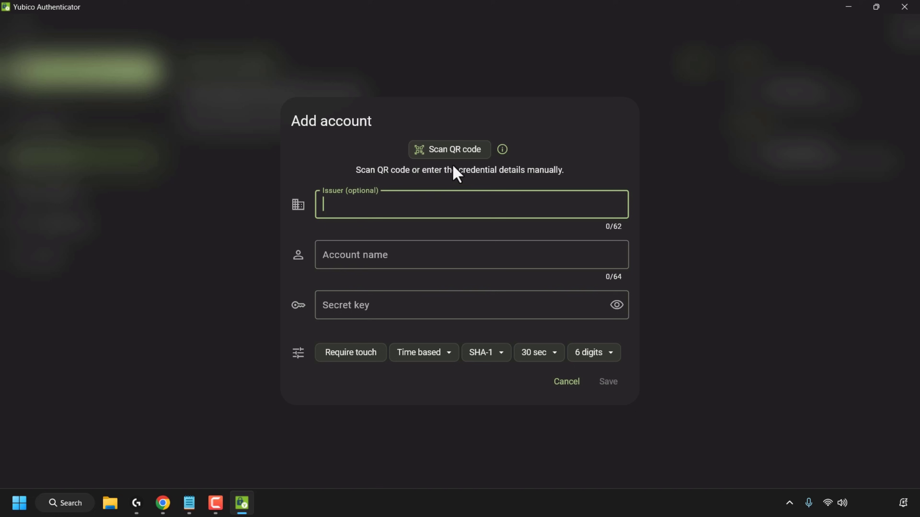
{"action": "mouse_move", "coordinate": [567, 193]}
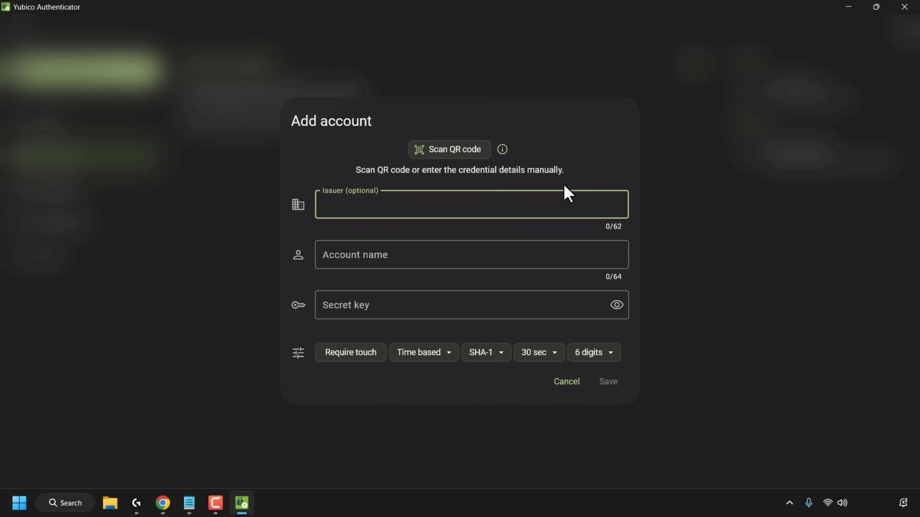
Switch back to Chrome, leaving the empty Add account form waiting.
{"action": "left_click", "coordinate": [162, 503]}
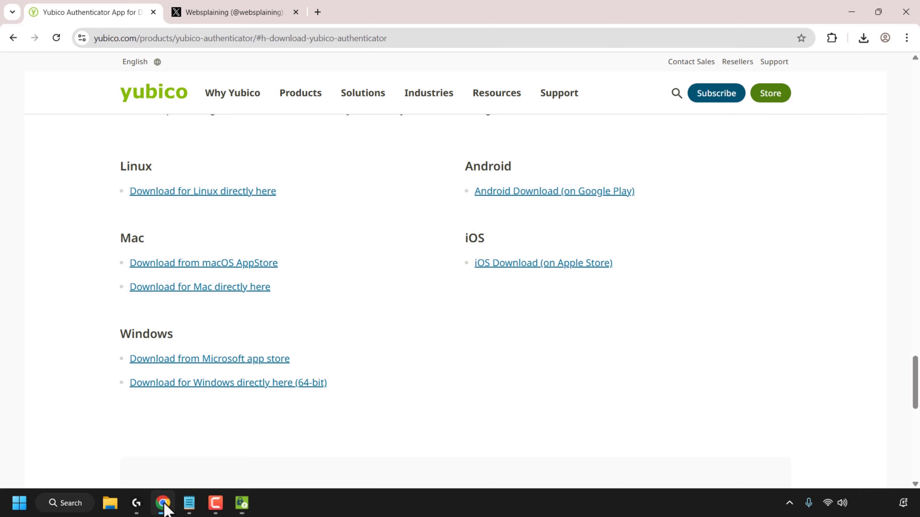
Navigate X settings to Security and account access > Security > Two-factor authentication.
{"action": "left_click", "coordinate": [229, 12]}
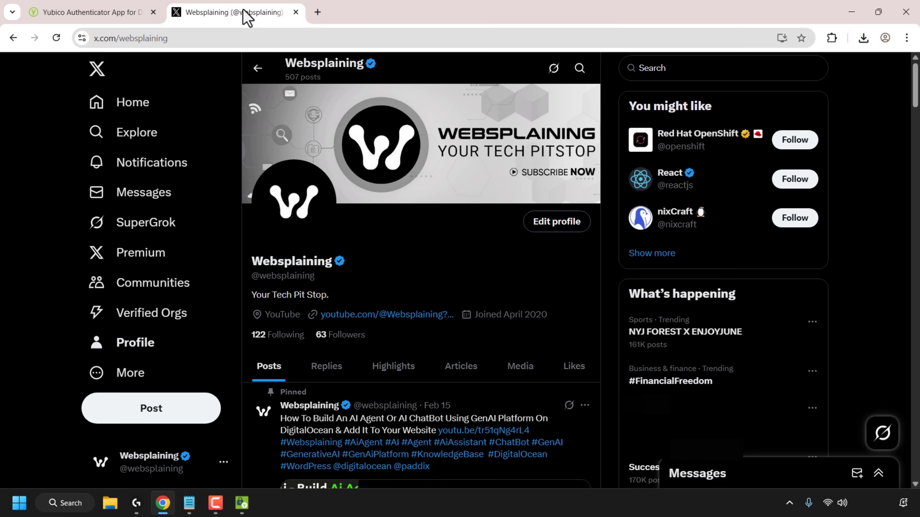
{"action": "mouse_move", "coordinate": [348, 272]}
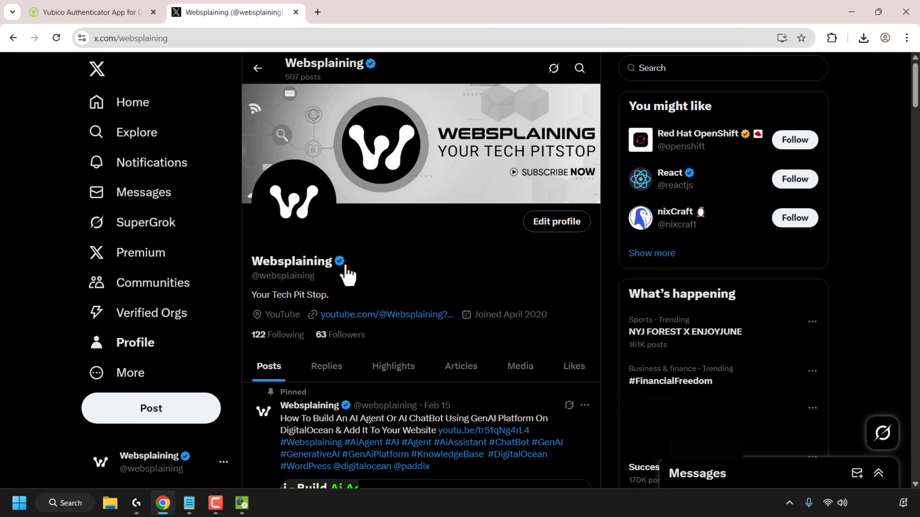
{"action": "mouse_move", "coordinate": [366, 273]}
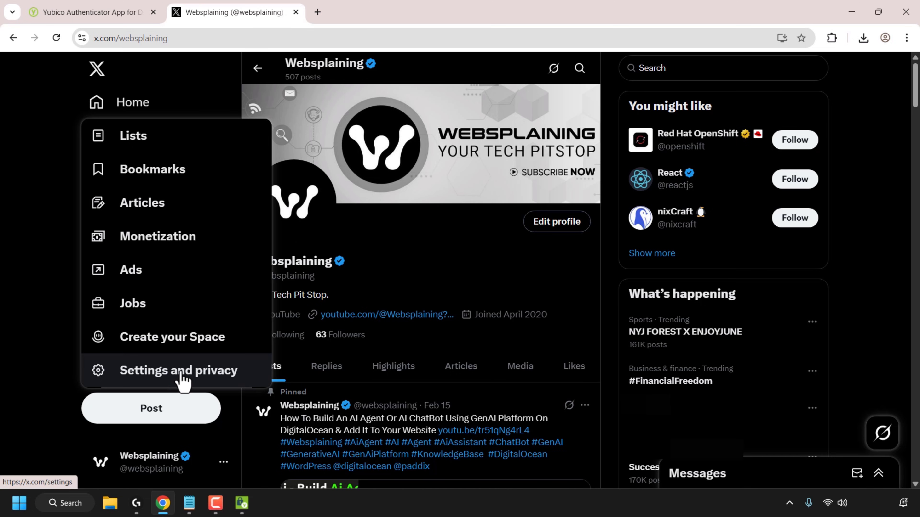
{"action": "left_click", "coordinate": [178, 370]}
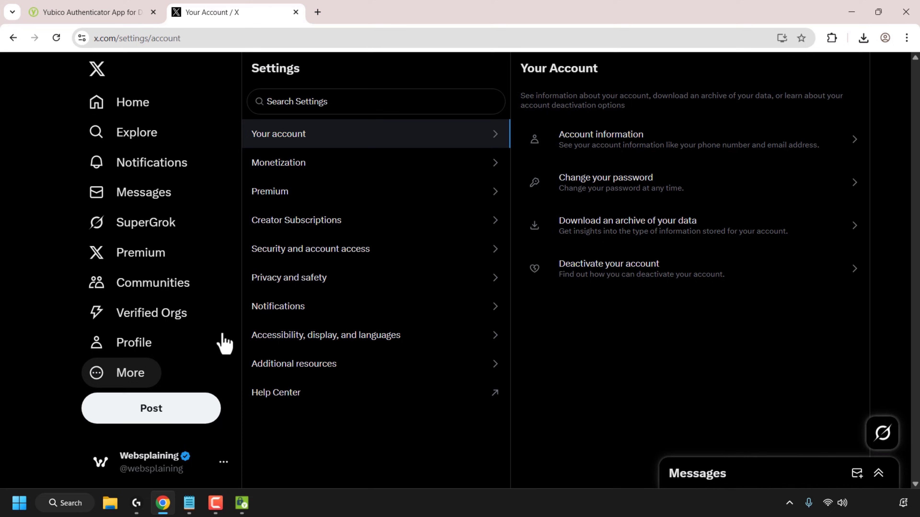
{"action": "left_click", "coordinate": [310, 248]}
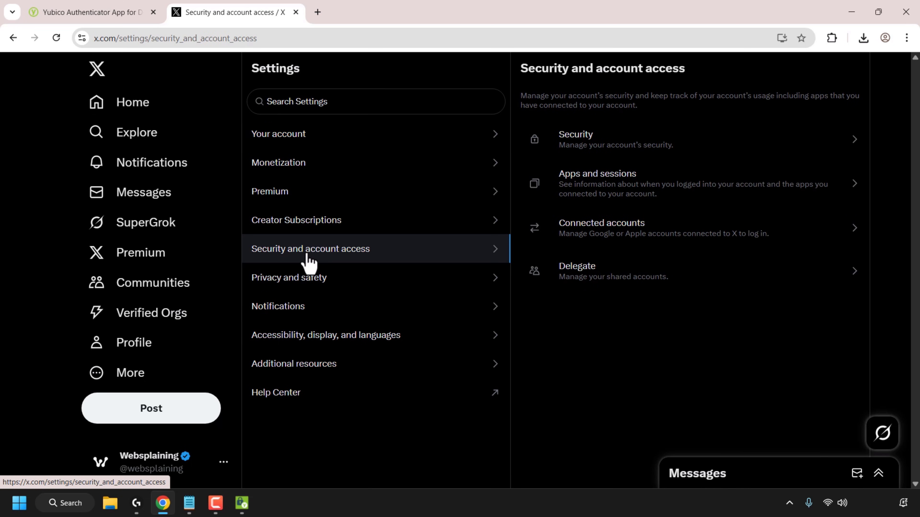
{"action": "mouse_move", "coordinate": [607, 158]}
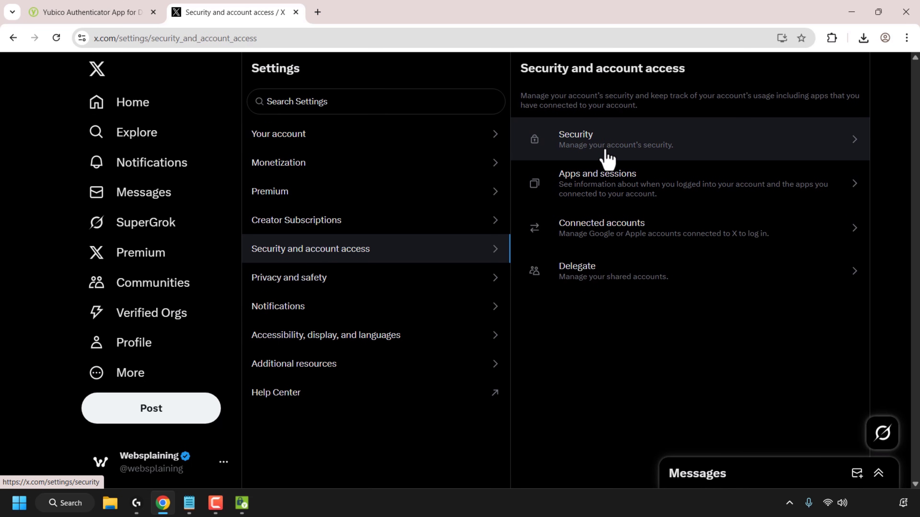
{"action": "left_click", "coordinate": [616, 139]}
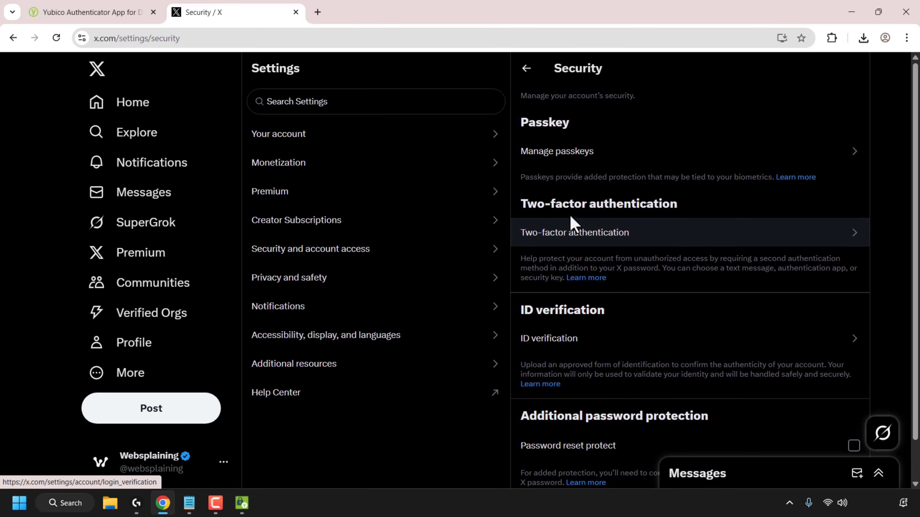
{"action": "mouse_move", "coordinate": [646, 221]}
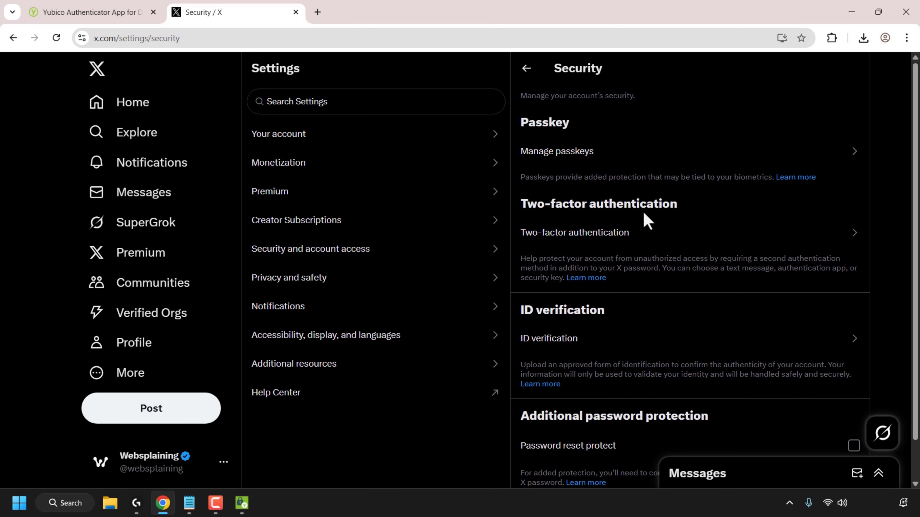
{"action": "mouse_move", "coordinate": [616, 238]}
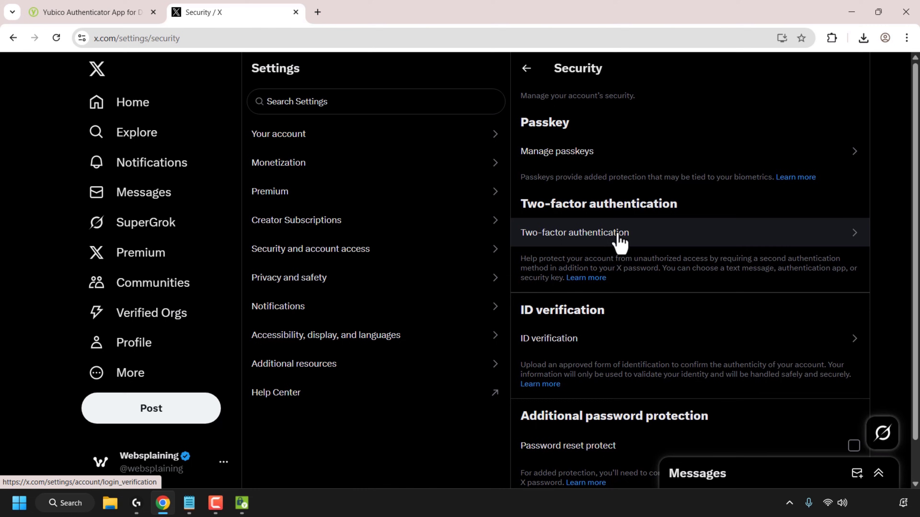
{"action": "left_click", "coordinate": [574, 232]}
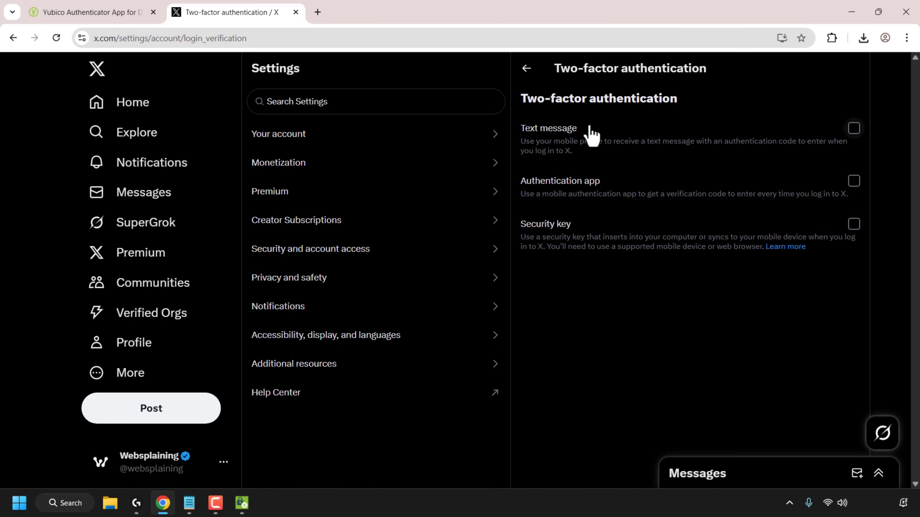
{"action": "mouse_move", "coordinate": [615, 233]}
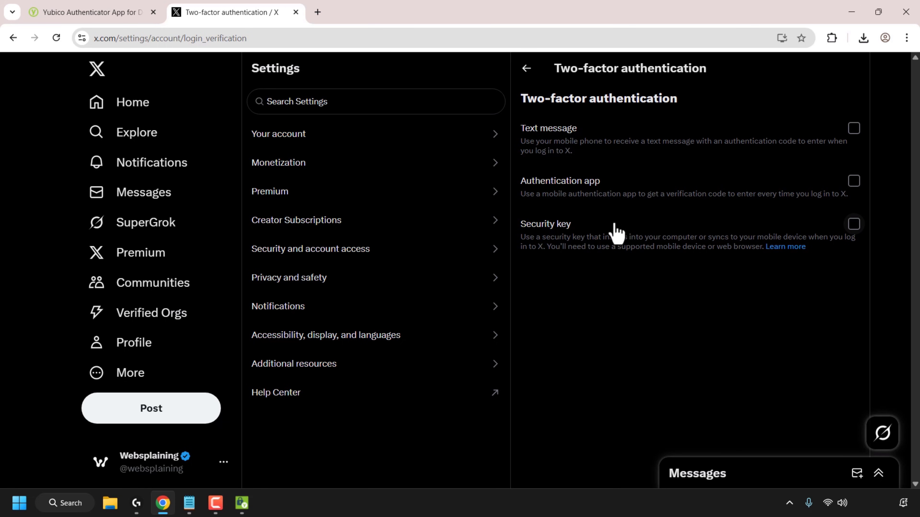
{"action": "mouse_move", "coordinate": [550, 196]}
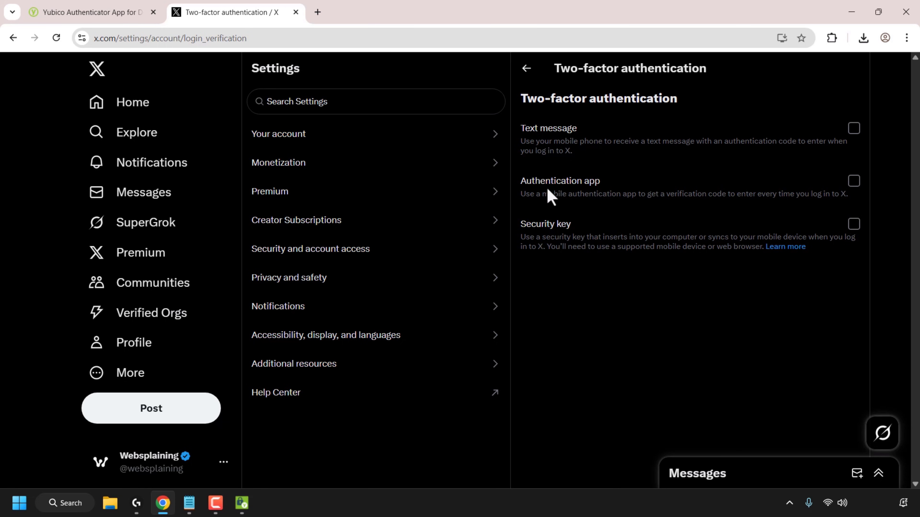
{"action": "mouse_move", "coordinate": [610, 194]}
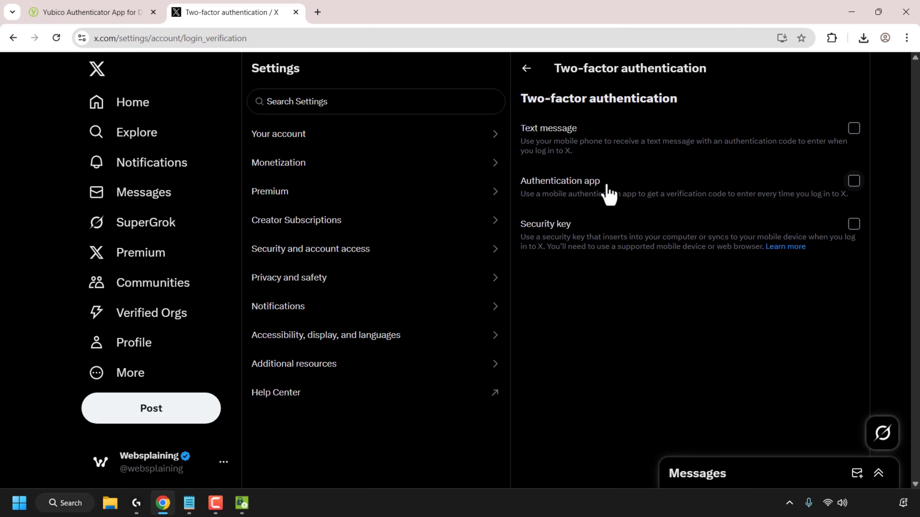
{"action": "mouse_move", "coordinate": [637, 213]}
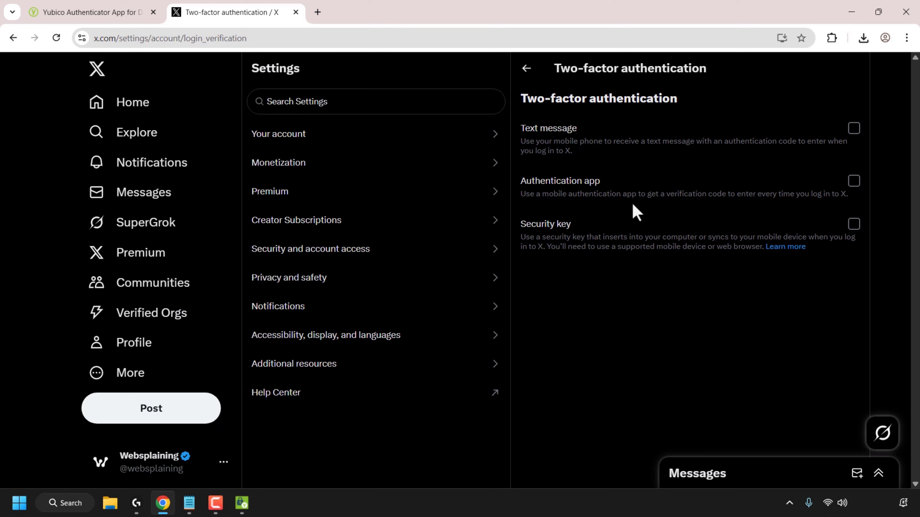
{"action": "mouse_move", "coordinate": [820, 217]}
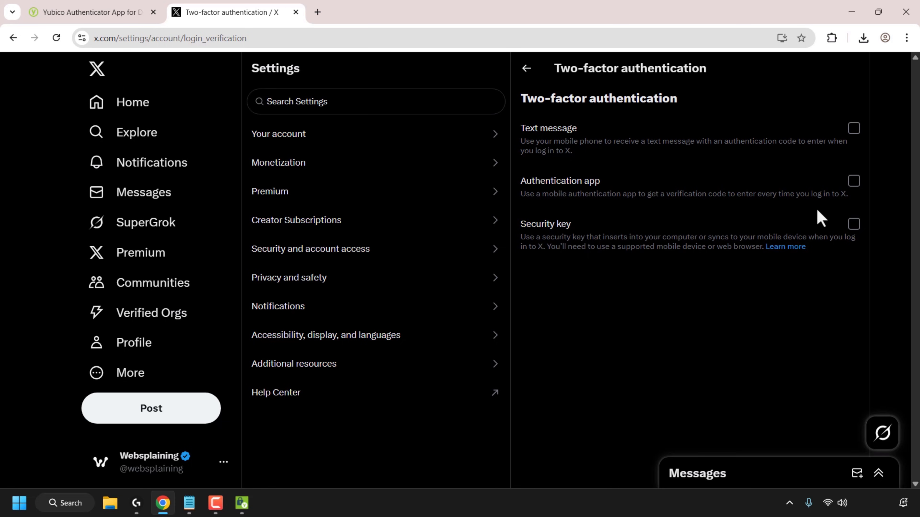
{"action": "mouse_move", "coordinate": [831, 213]}
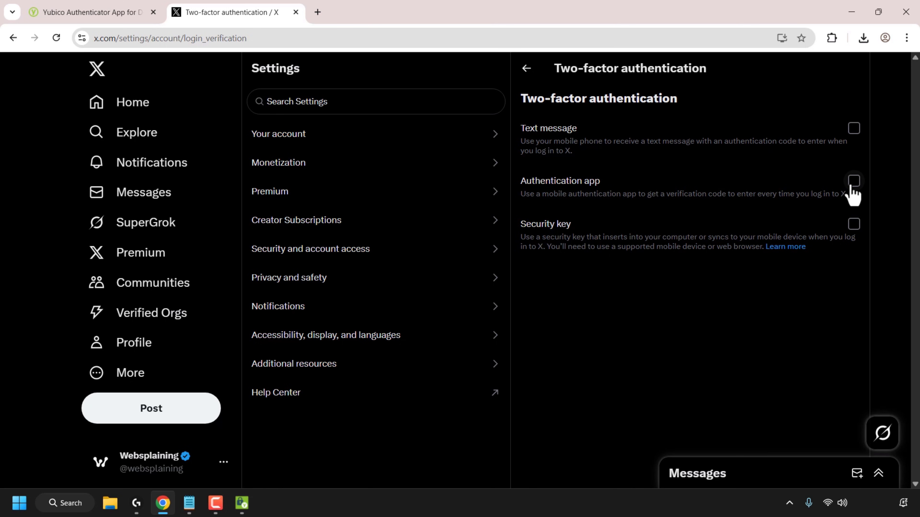
Choose the Authentication app method and enter the account password to confirm identity.
{"action": "left_click", "coordinate": [852, 181]}
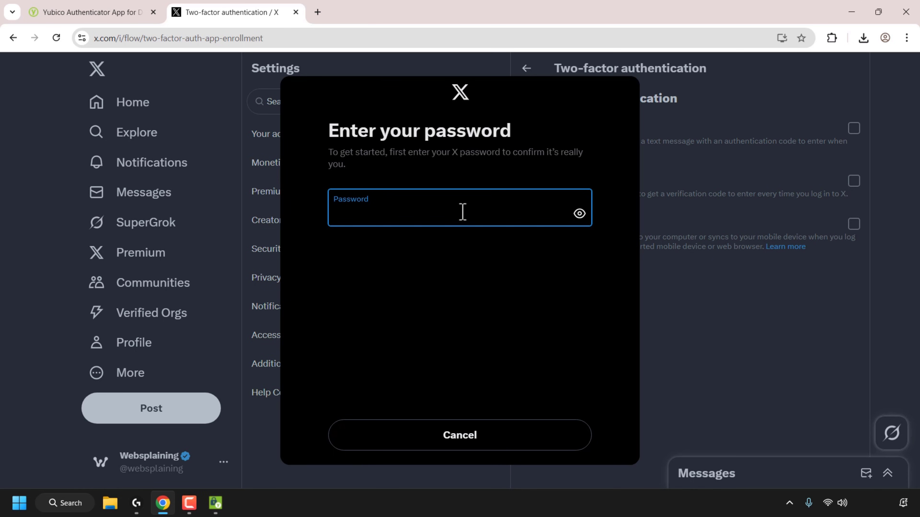
{"action": "type", "text": "password"}
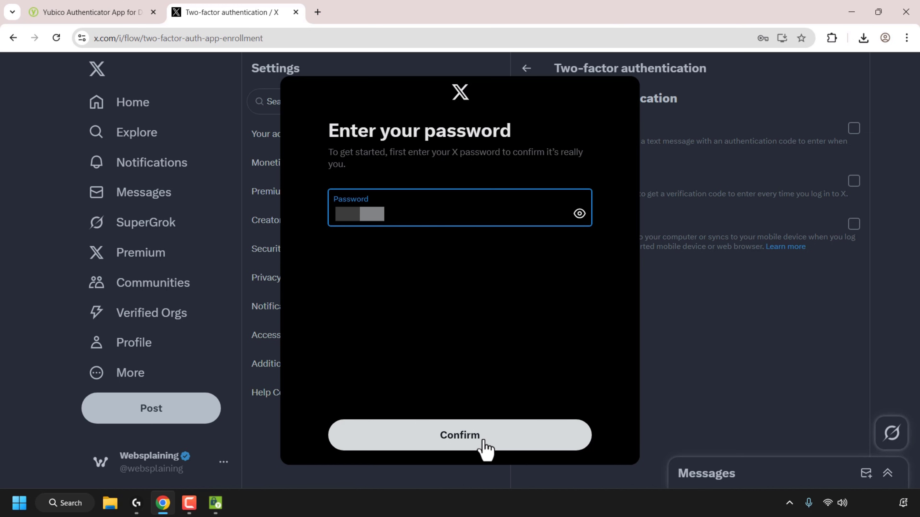
{"action": "left_click", "coordinate": [460, 436]}
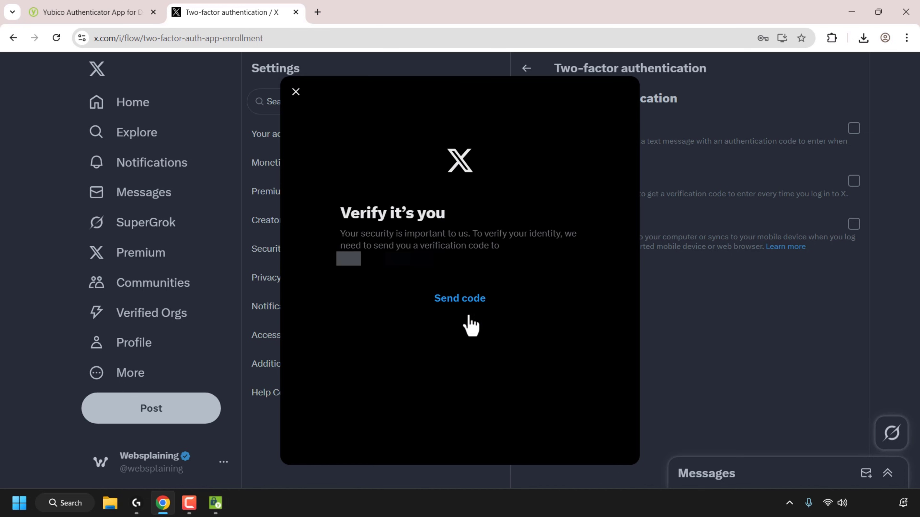
{"action": "mouse_move", "coordinate": [459, 298]}
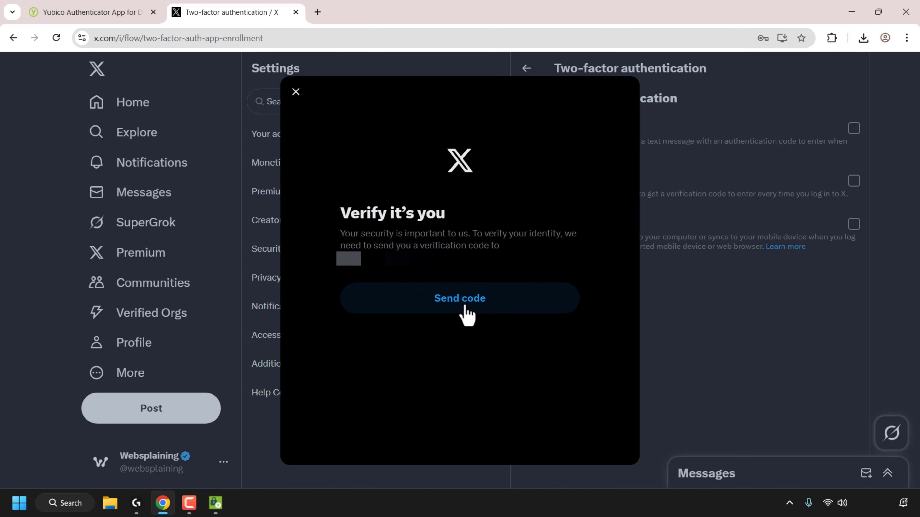
{"action": "left_click", "coordinate": [459, 298]}
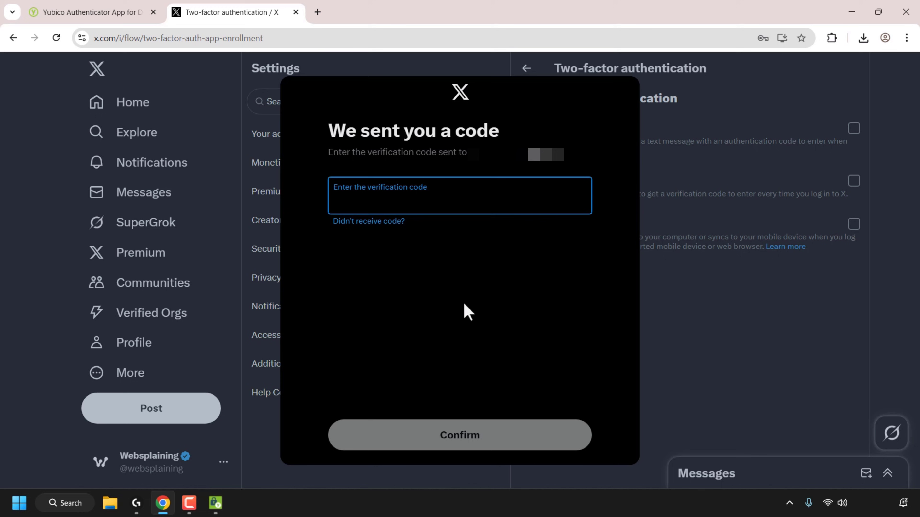
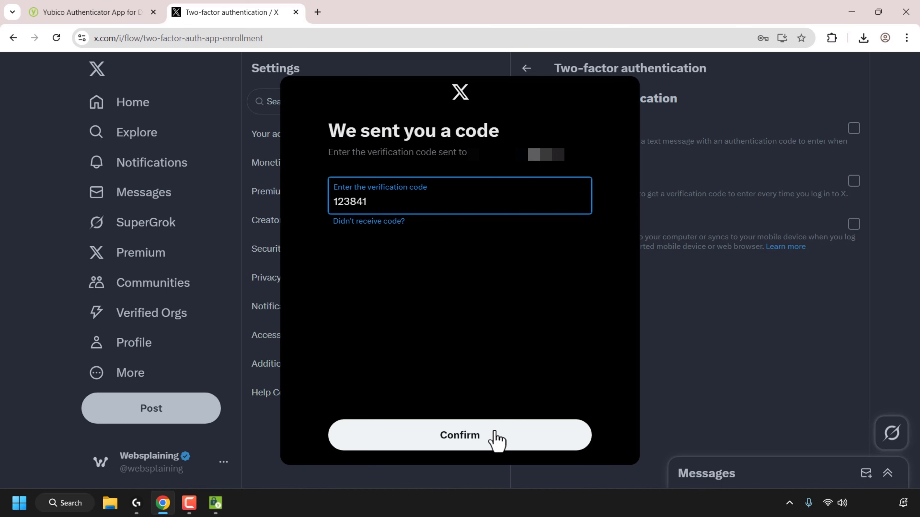
Confirm the verification code, start linking an authentication app and copy the text setup key.
{"action": "left_click", "coordinate": [459, 435]}
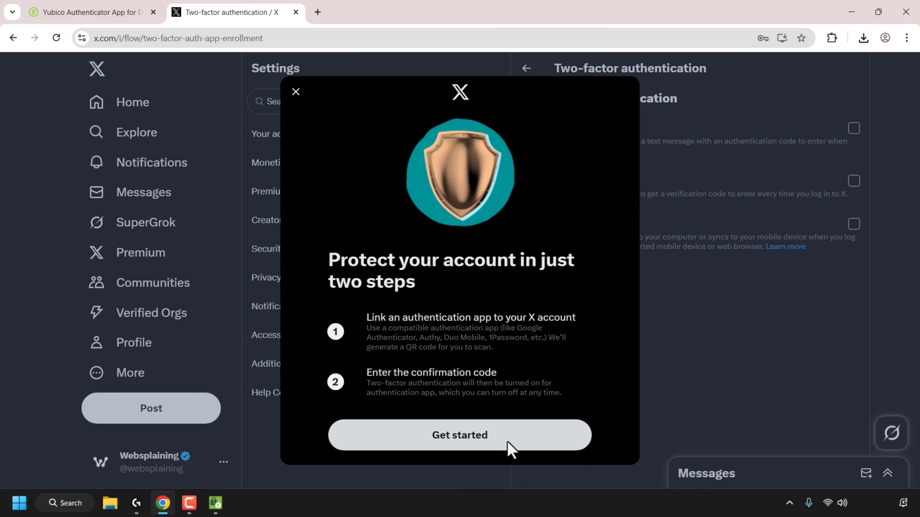
{"action": "mouse_move", "coordinate": [468, 286]}
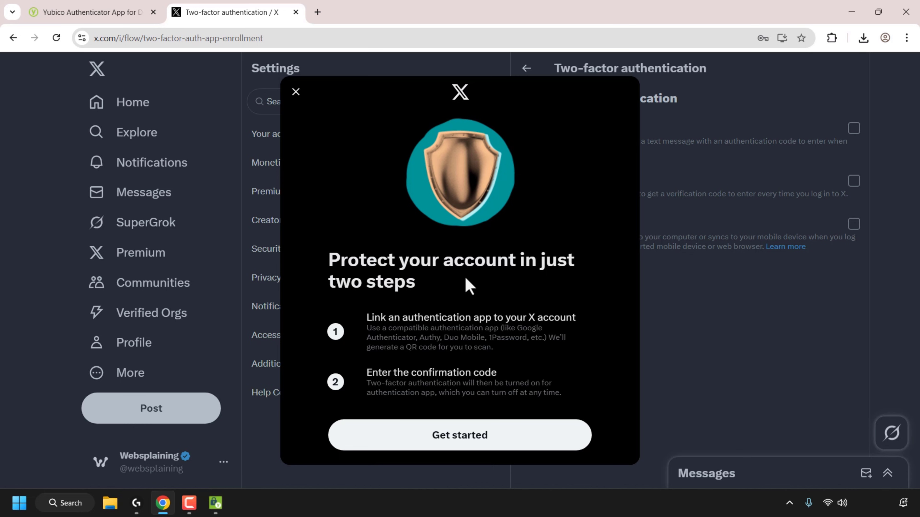
{"action": "mouse_move", "coordinate": [432, 327]}
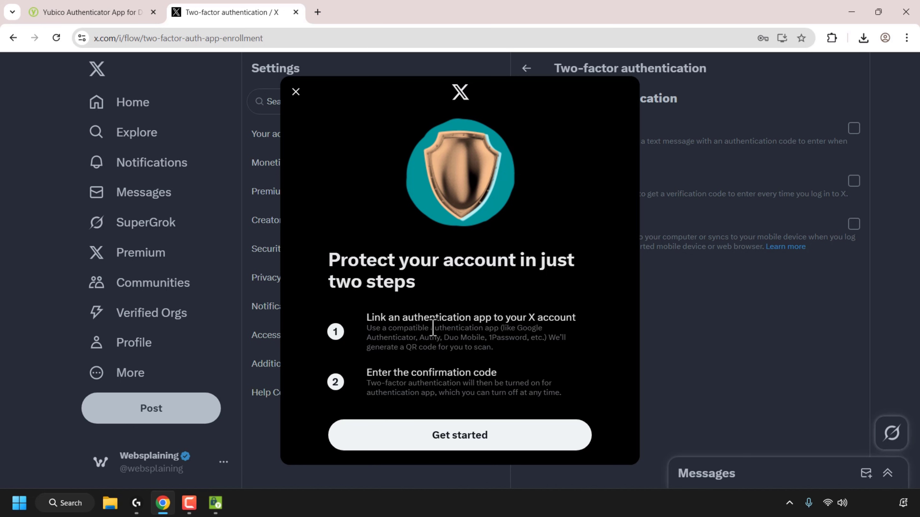
{"action": "mouse_move", "coordinate": [520, 382]}
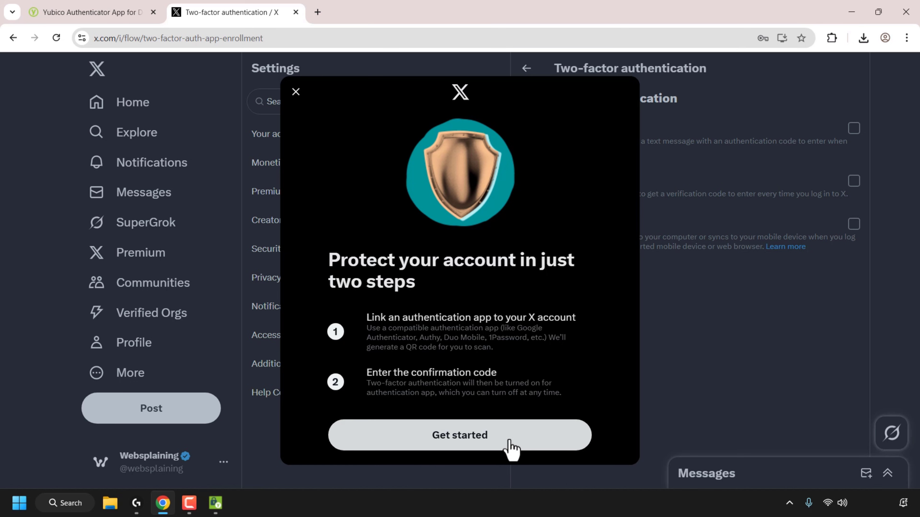
{"action": "left_click", "coordinate": [460, 435]}
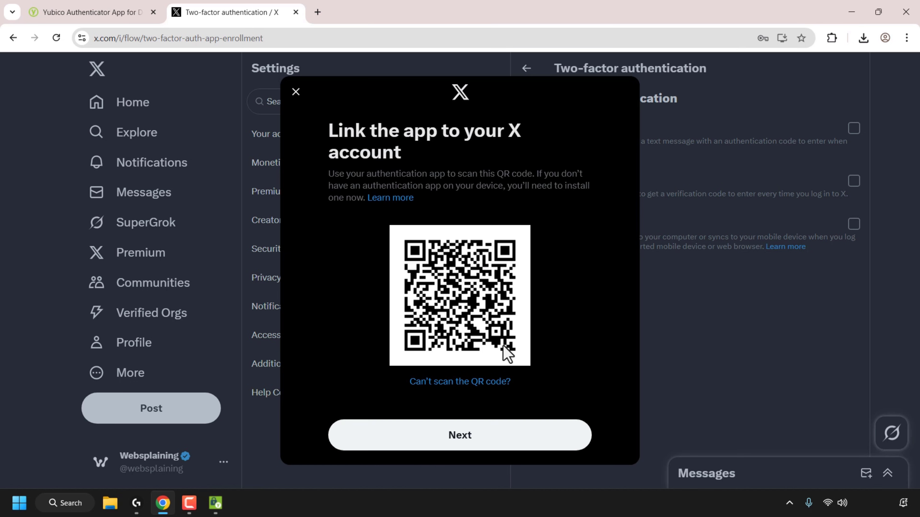
{"action": "mouse_move", "coordinate": [540, 350]}
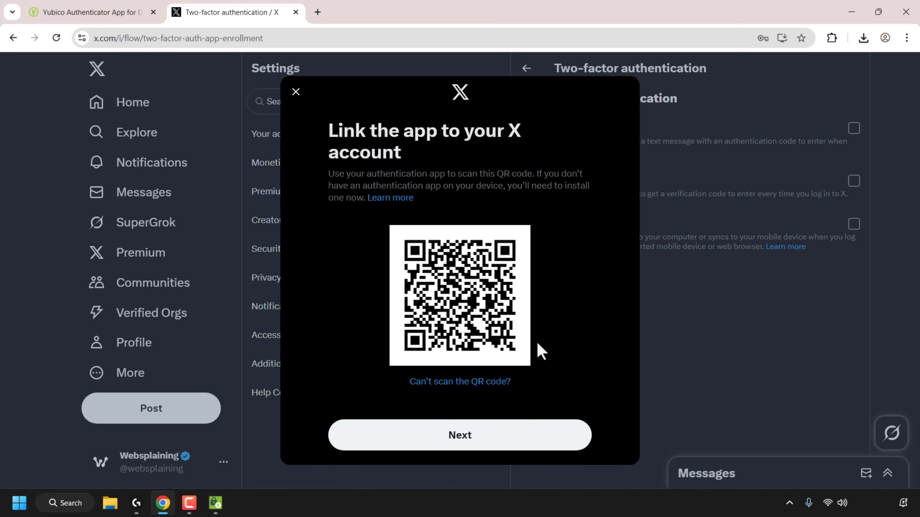
{"action": "mouse_move", "coordinate": [460, 381]}
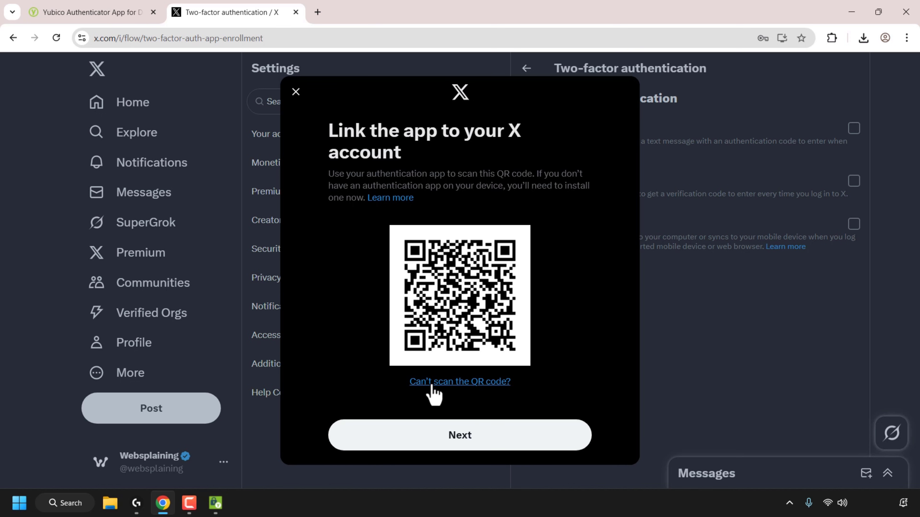
{"action": "mouse_move", "coordinate": [463, 396]}
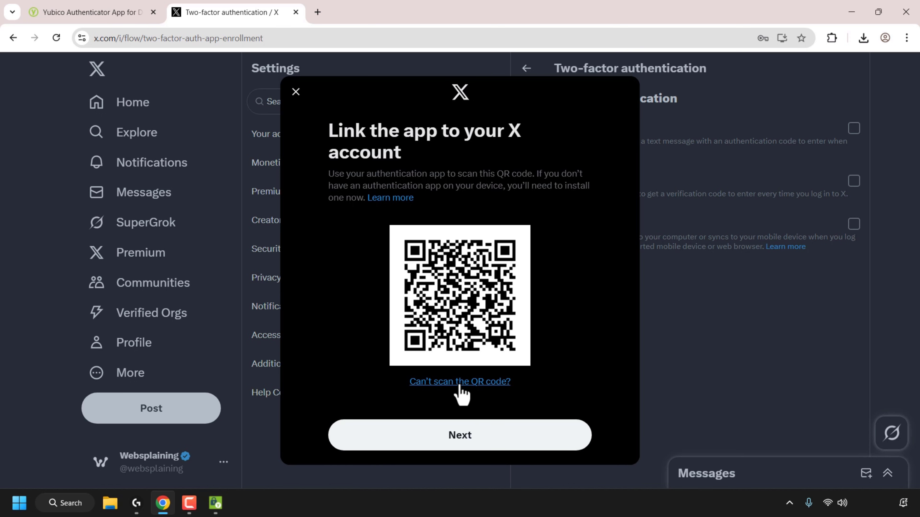
{"action": "left_click", "coordinate": [459, 381]}
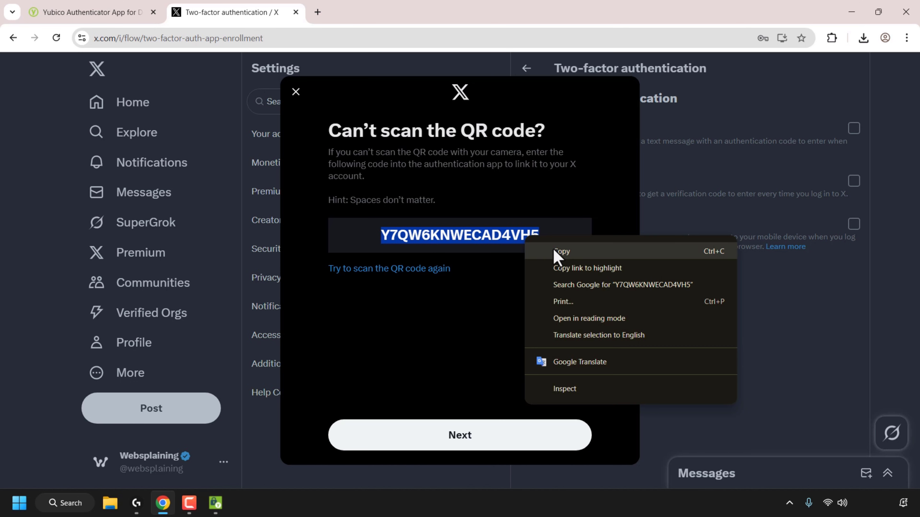
{"action": "left_click", "coordinate": [561, 251]}
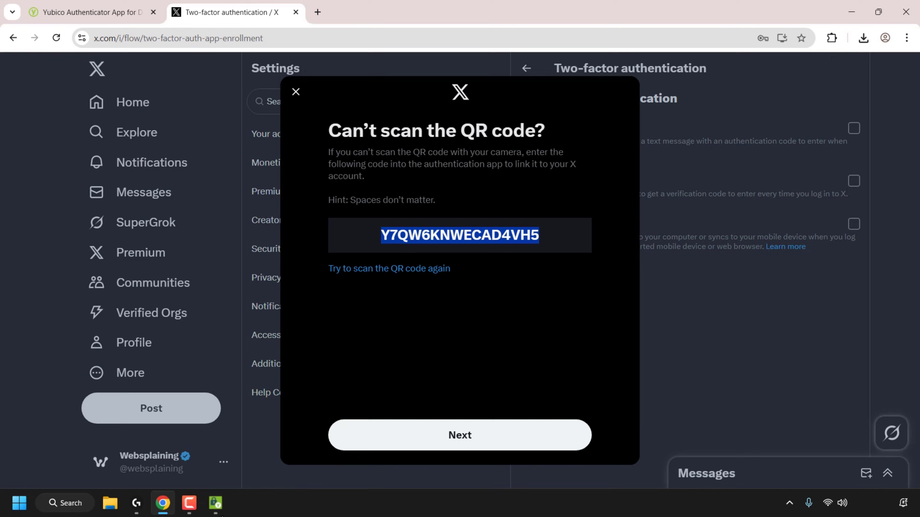
Save a new YubiKey account with issuer X, name Websplaining and Require touch enabled.
{"action": "left_click", "coordinate": [215, 503]}
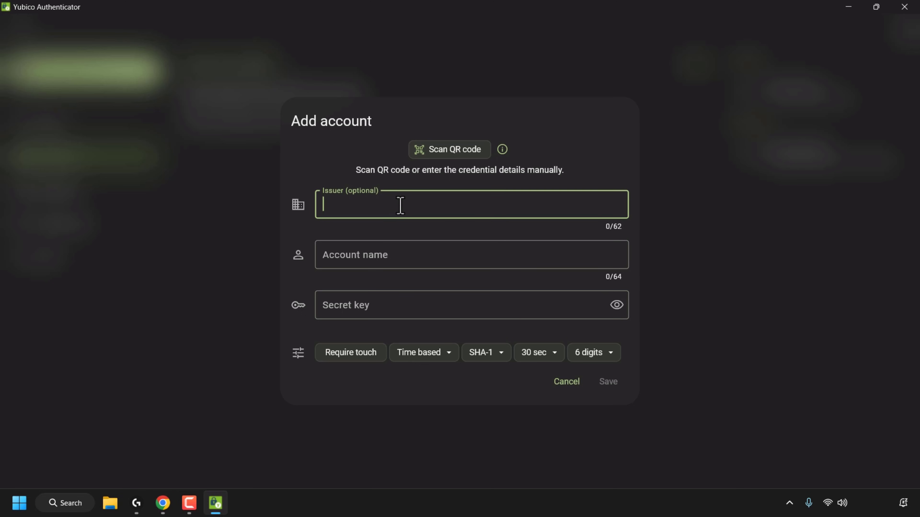
{"action": "type", "text": "X"}
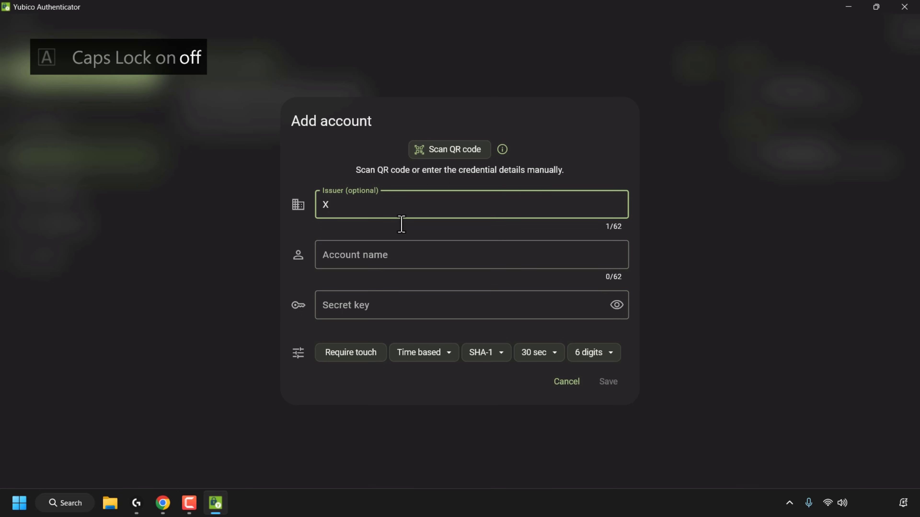
{"action": "type", "text": "Websplaining"}
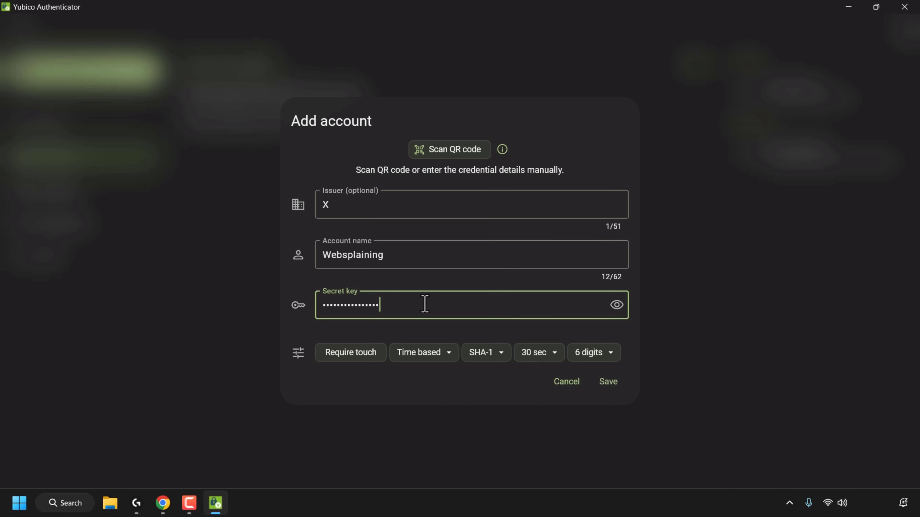
{"action": "mouse_move", "coordinate": [476, 358]}
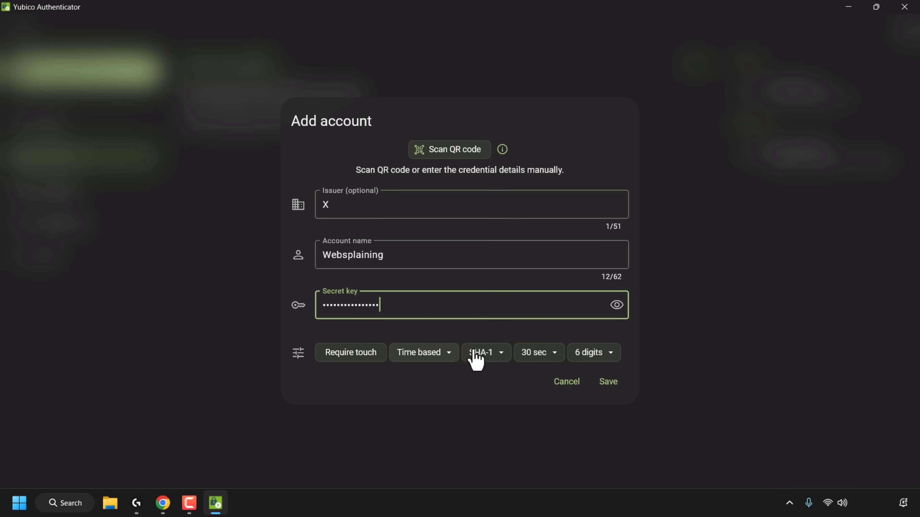
{"action": "mouse_move", "coordinate": [601, 358]}
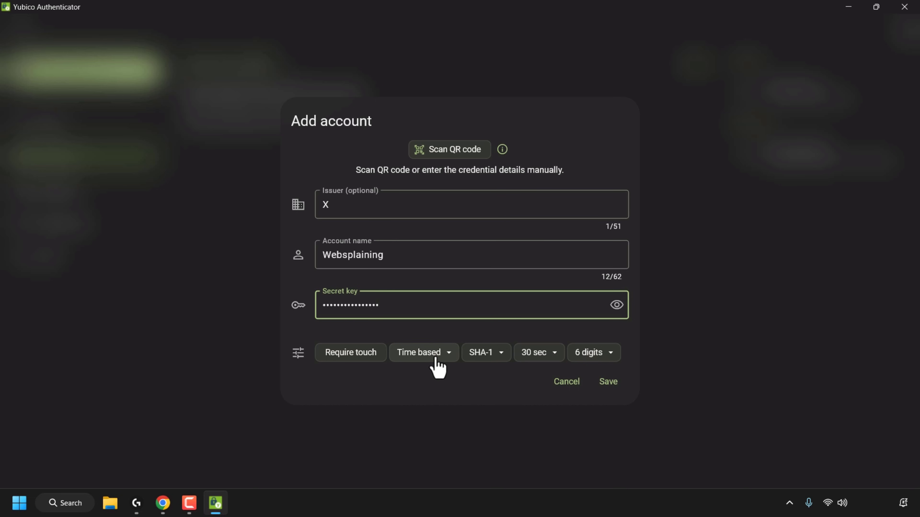
{"action": "mouse_move", "coordinate": [538, 353]}
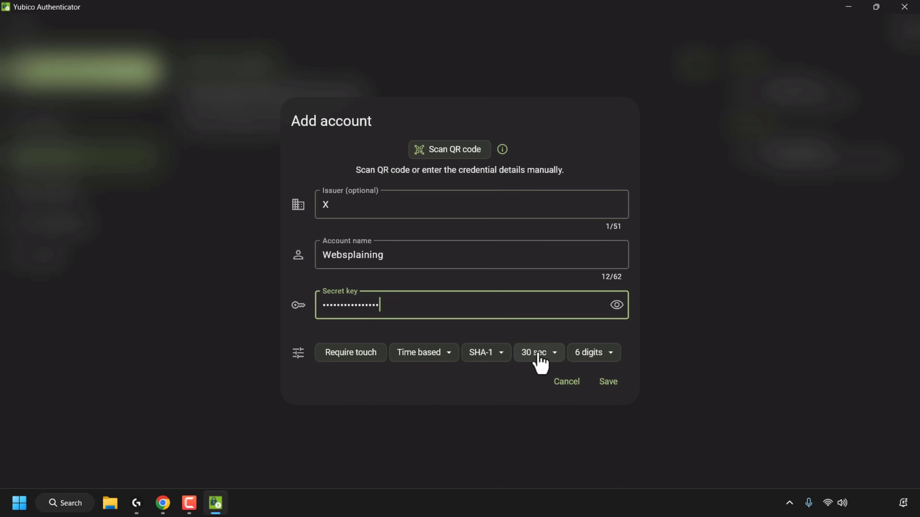
{"action": "mouse_move", "coordinate": [350, 352]}
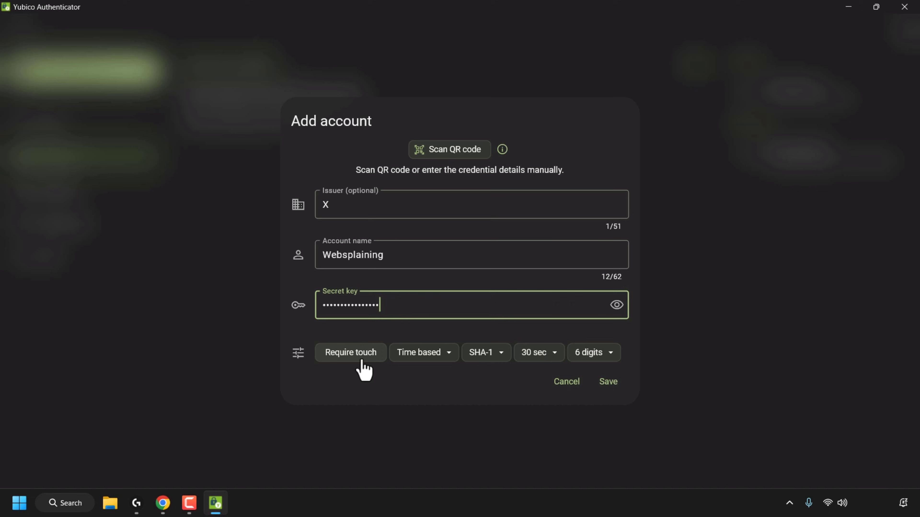
{"action": "mouse_move", "coordinate": [361, 370]}
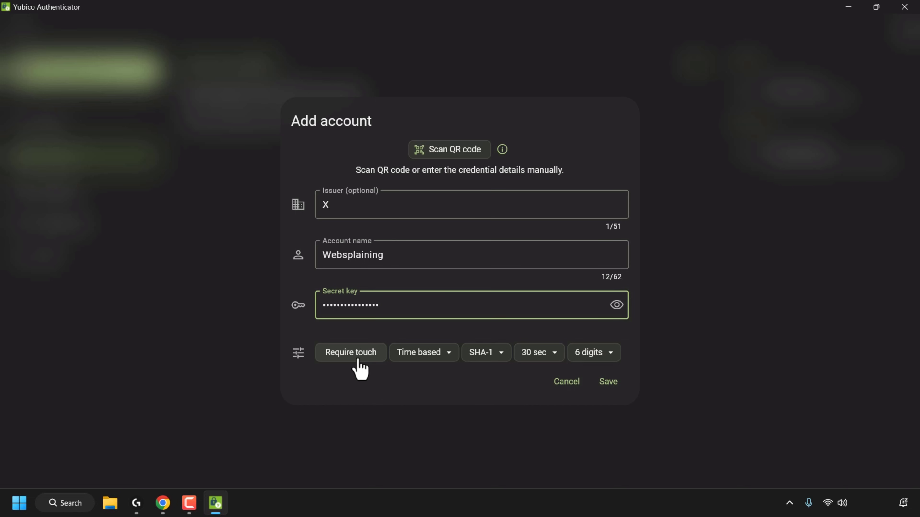
{"action": "left_click", "coordinate": [349, 352]}
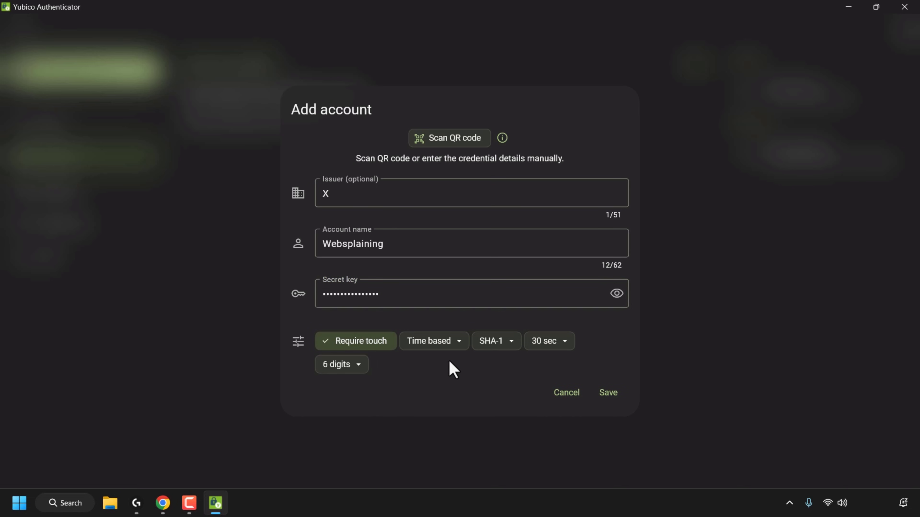
{"action": "left_click", "coordinate": [609, 393]}
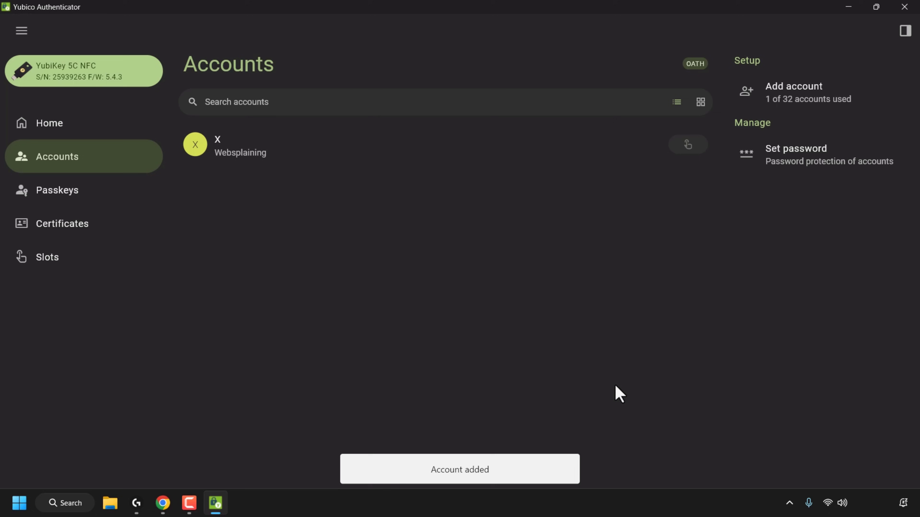
{"action": "mouse_move", "coordinate": [766, 109]}
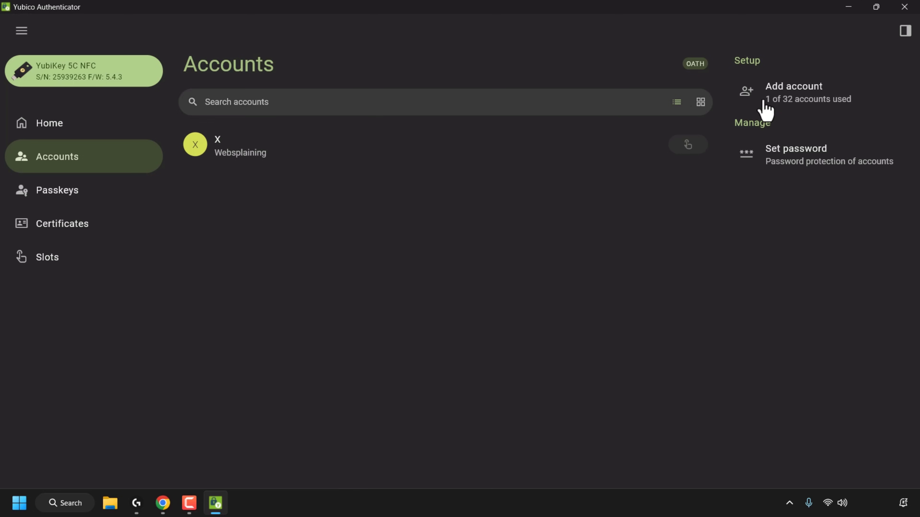
{"action": "mouse_move", "coordinate": [405, 161]}
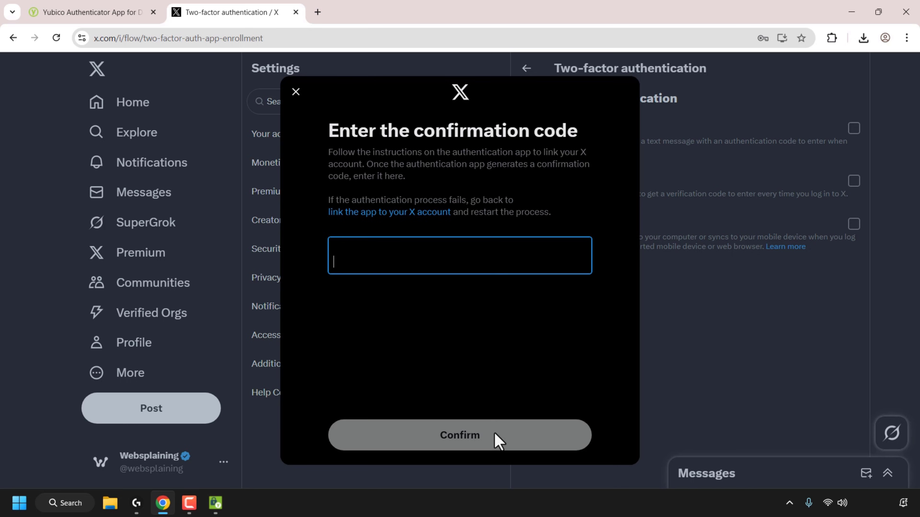
{"action": "mouse_move", "coordinate": [558, 133]}
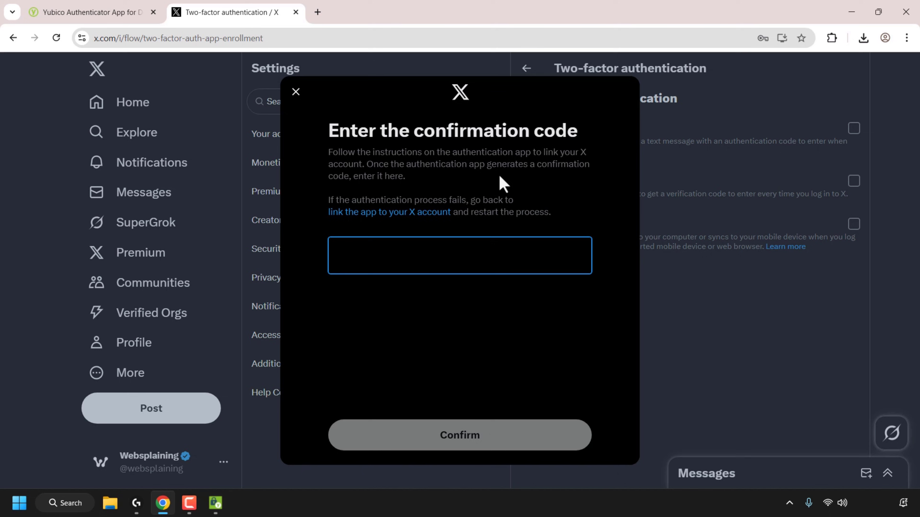
{"action": "mouse_move", "coordinate": [496, 263]}
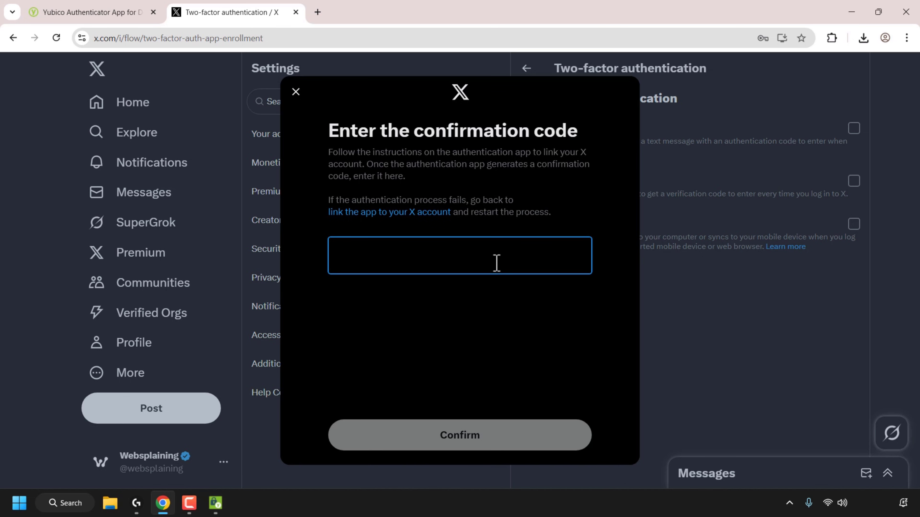
Switch back to Yubico Authenticator showing the X Websplaining account.
{"action": "left_click", "coordinate": [214, 504]}
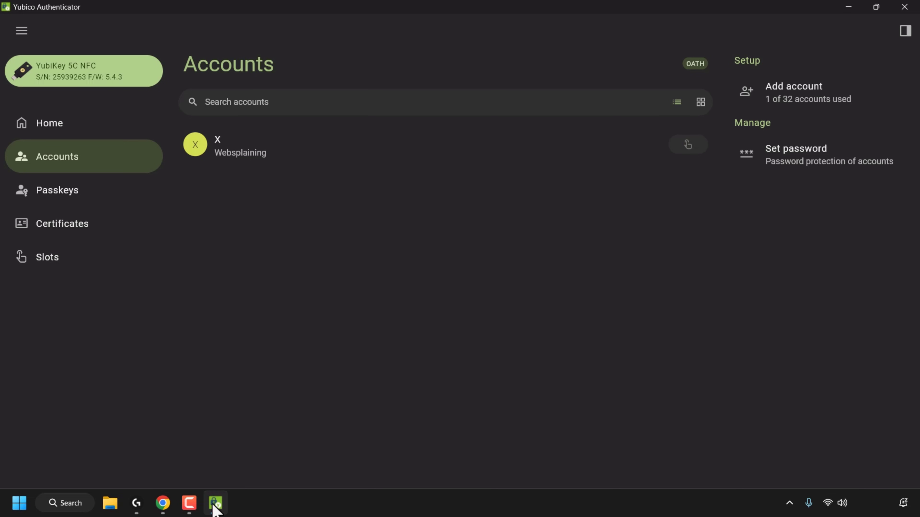
{"action": "mouse_move", "coordinate": [347, 148]}
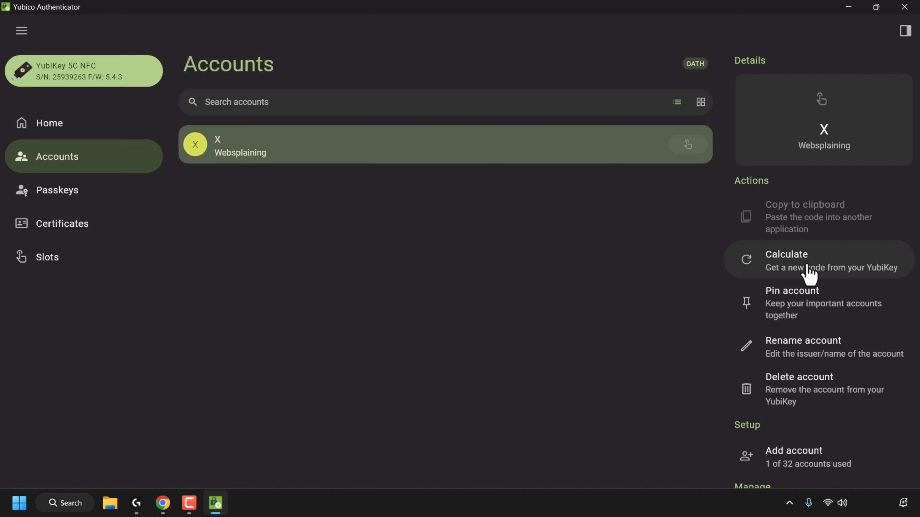
{"action": "mouse_move", "coordinate": [438, 155]}
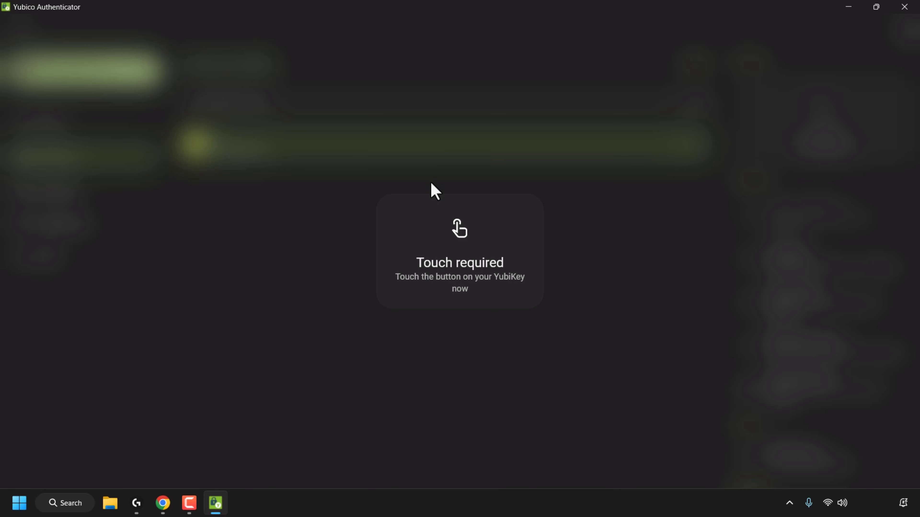
{"action": "mouse_move", "coordinate": [488, 233]}
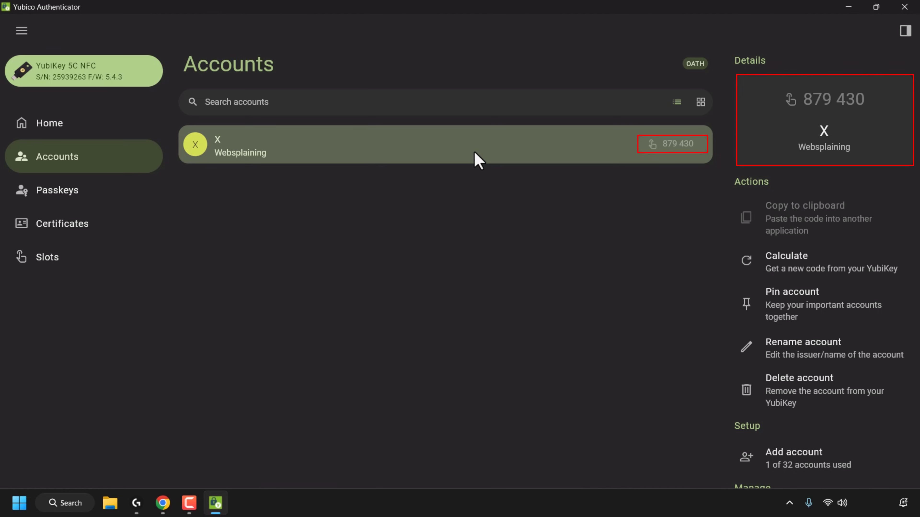
{"action": "mouse_move", "coordinate": [476, 159]}
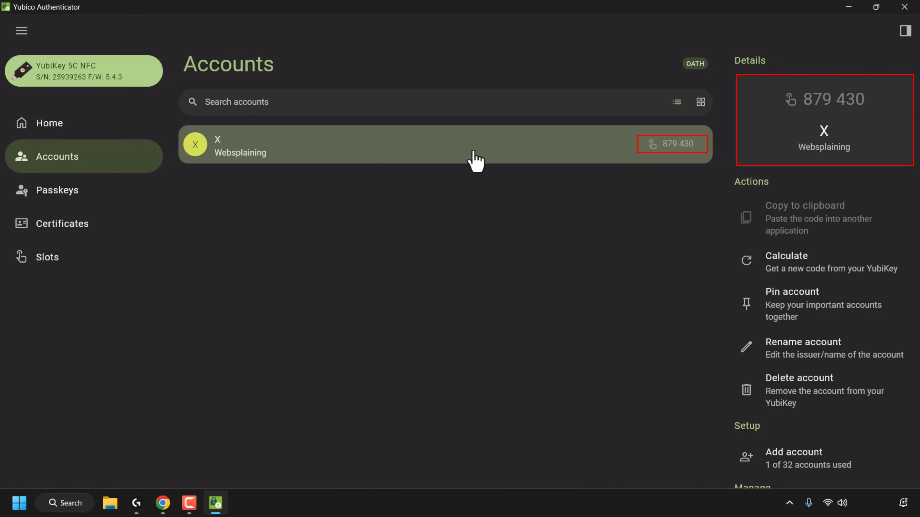
{"action": "left_click", "coordinate": [162, 502]}
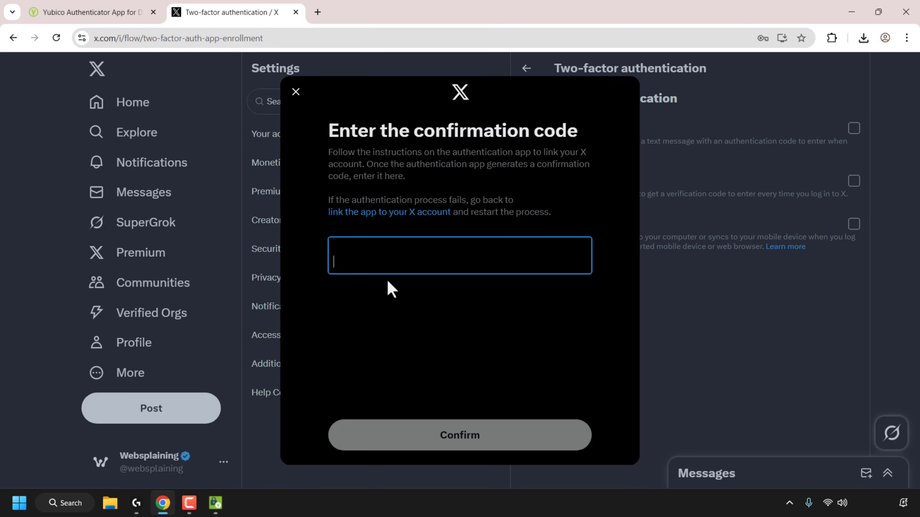
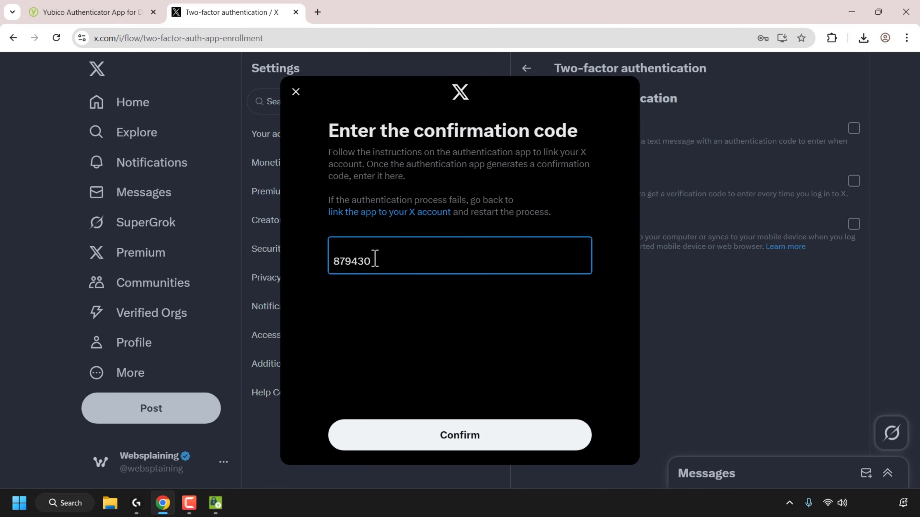
{"action": "left_click", "coordinate": [460, 436]}
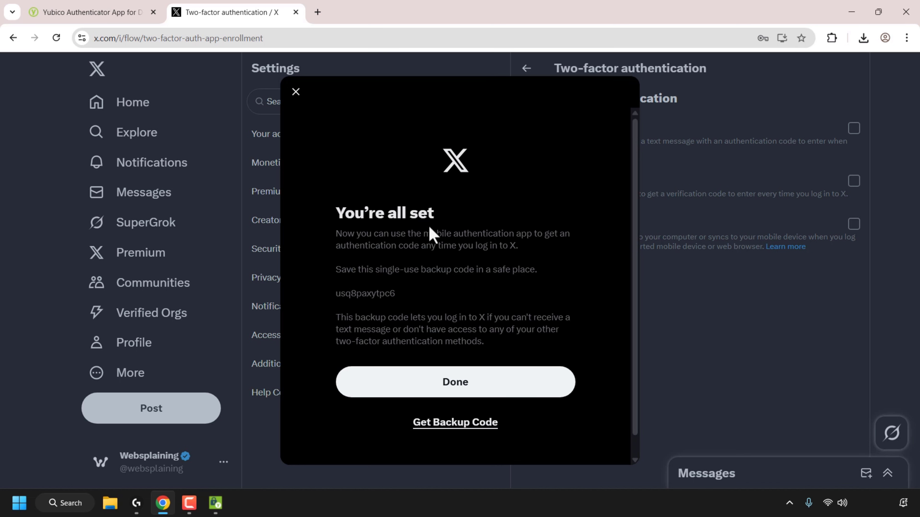
{"action": "mouse_move", "coordinate": [423, 234]}
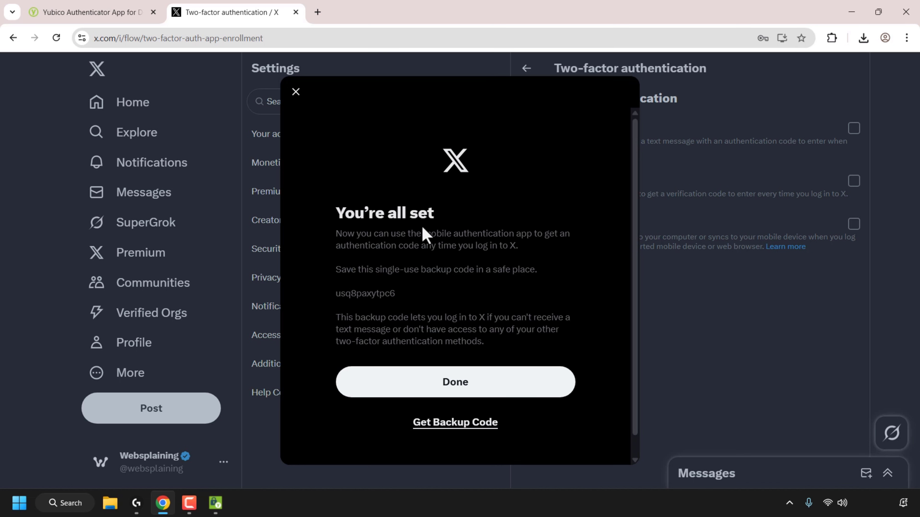
{"action": "mouse_move", "coordinate": [432, 289]}
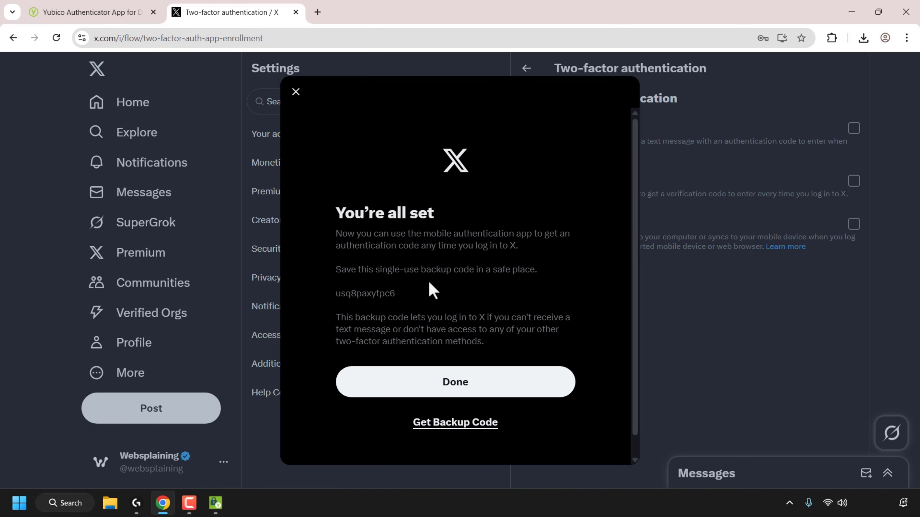
{"action": "mouse_move", "coordinate": [359, 319]}
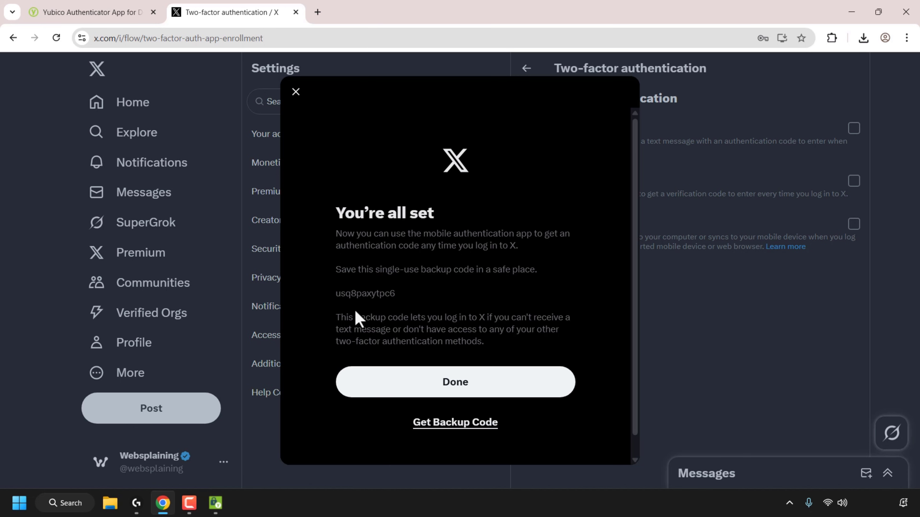
Select the single-use backup code and copy it to the clipboard.
{"action": "double_click", "coordinate": [365, 294]}
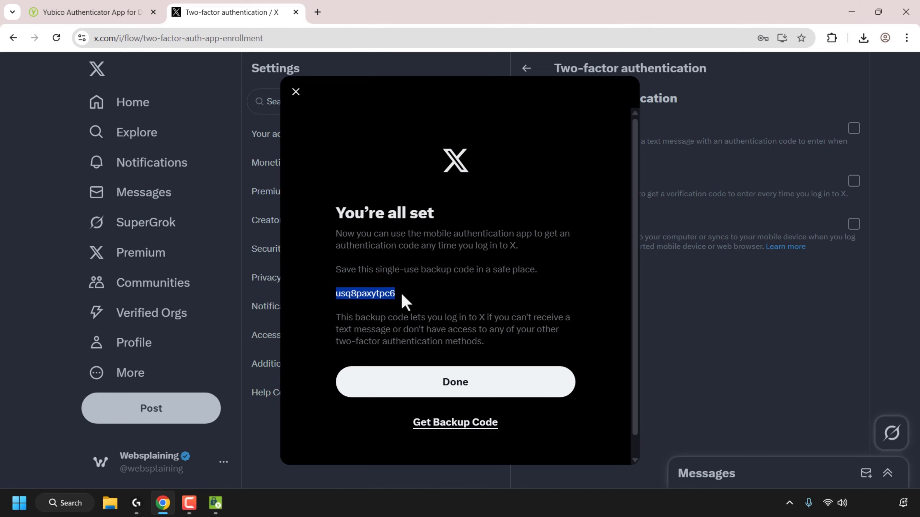
{"action": "right_click", "coordinate": [365, 293]}
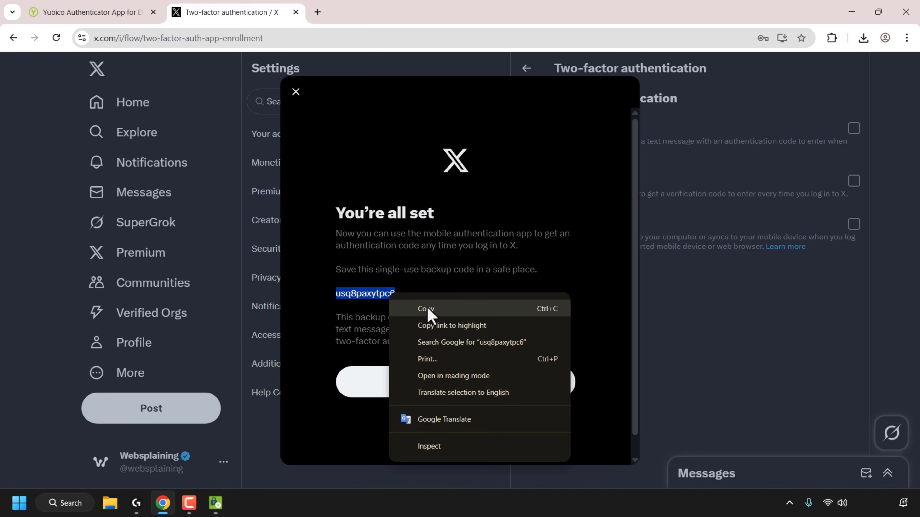
{"action": "left_click", "coordinate": [425, 308]}
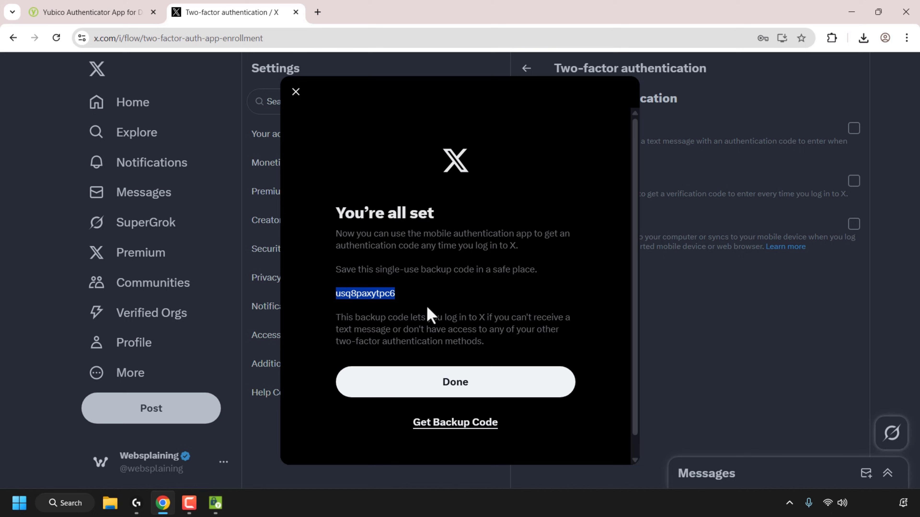
{"action": "mouse_move", "coordinate": [486, 407]}
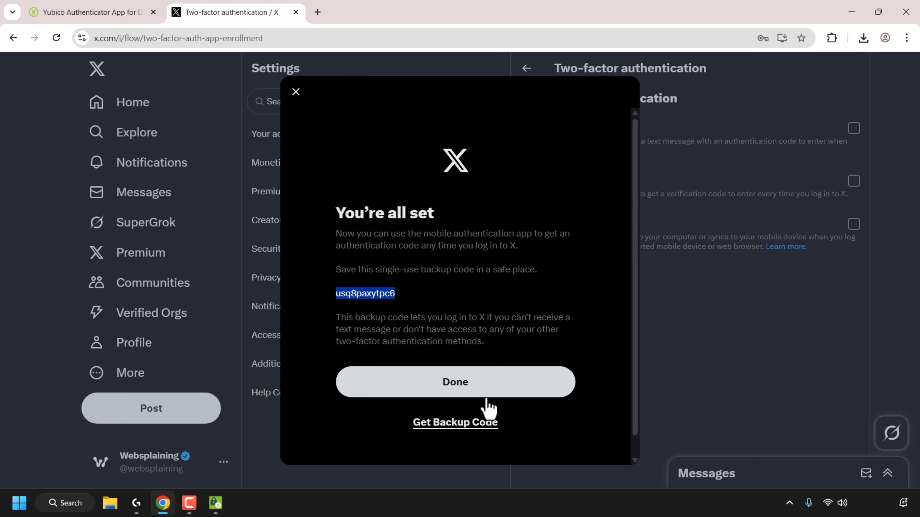
{"action": "mouse_move", "coordinate": [503, 376]}
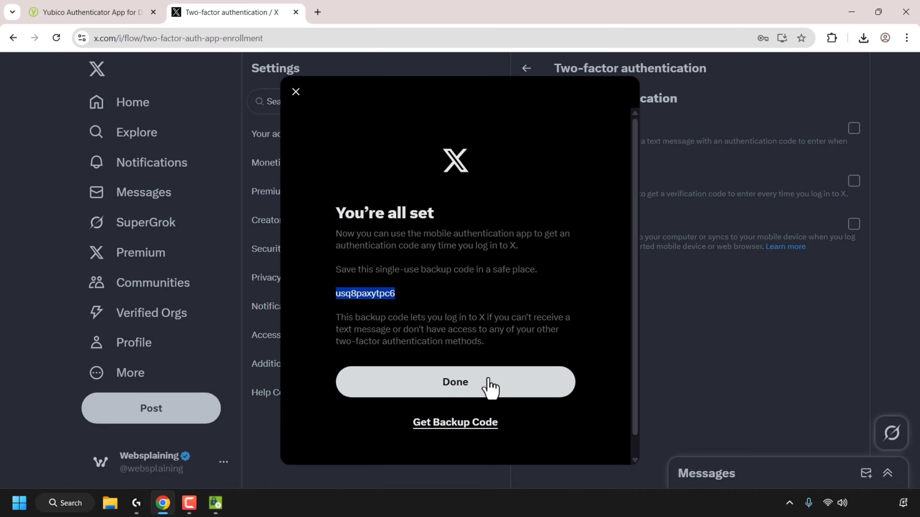
Dismiss the setup-complete dialog, returning to two-factor settings with Authentication app enabled.
{"action": "left_click", "coordinate": [455, 382]}
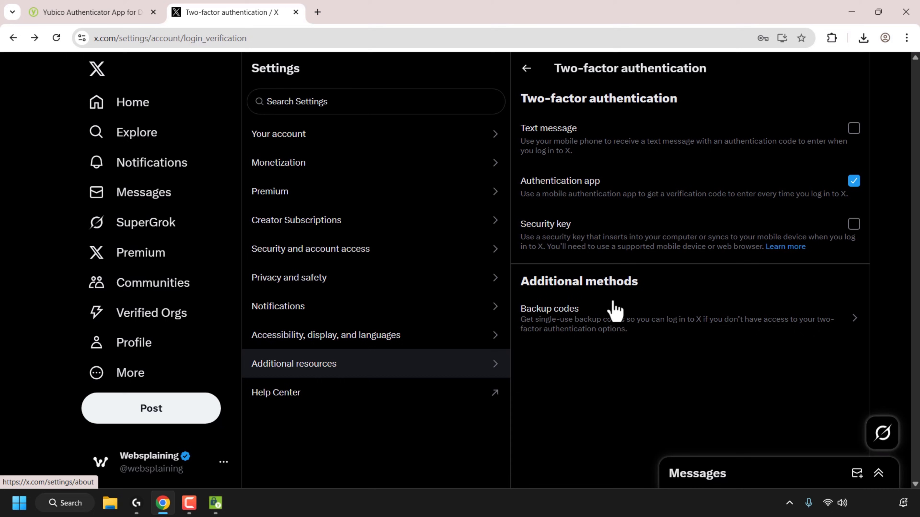
{"action": "mouse_move", "coordinate": [856, 202]}
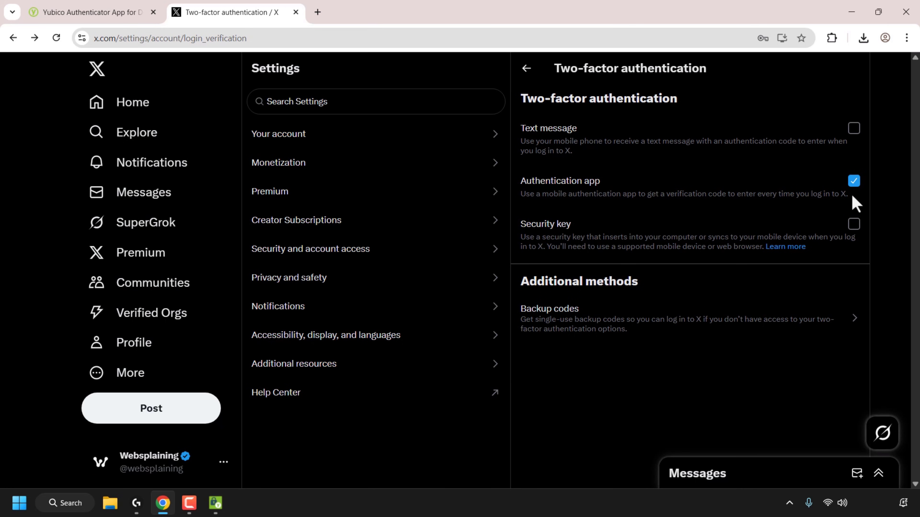
{"action": "mouse_move", "coordinate": [730, 197]}
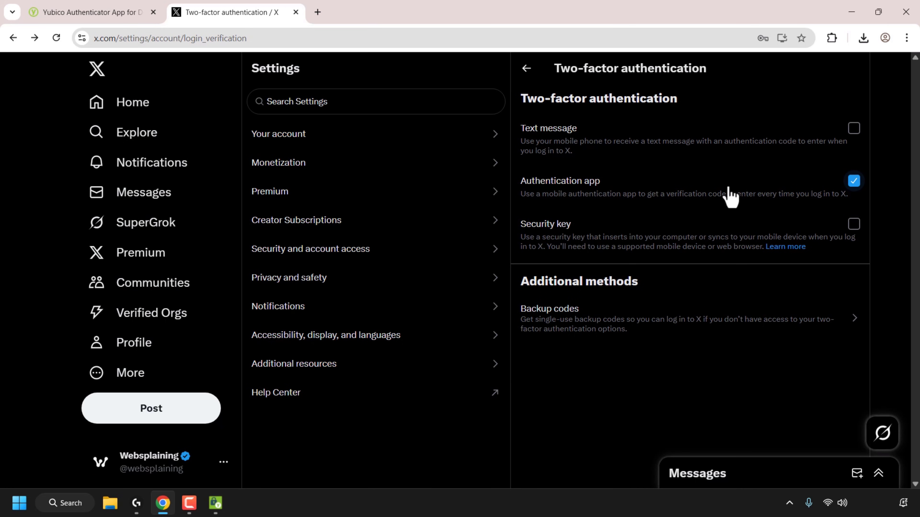